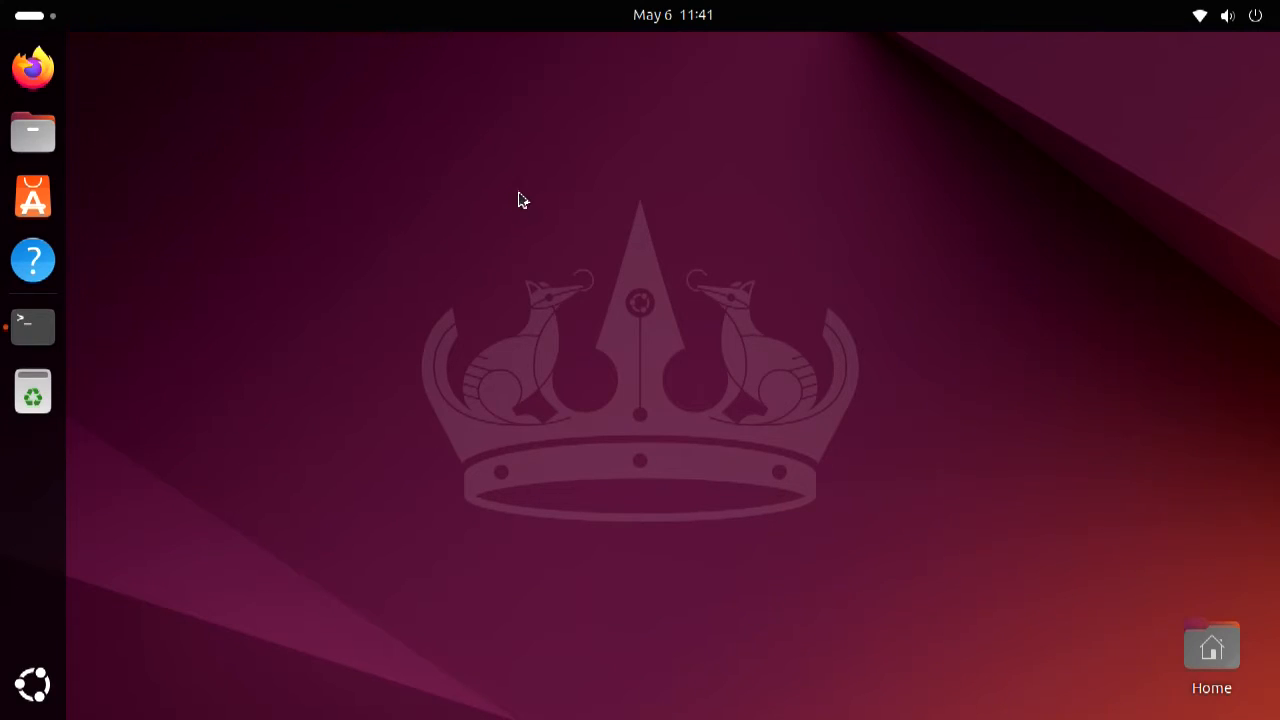
pyautogui.moveTo(632, 180)
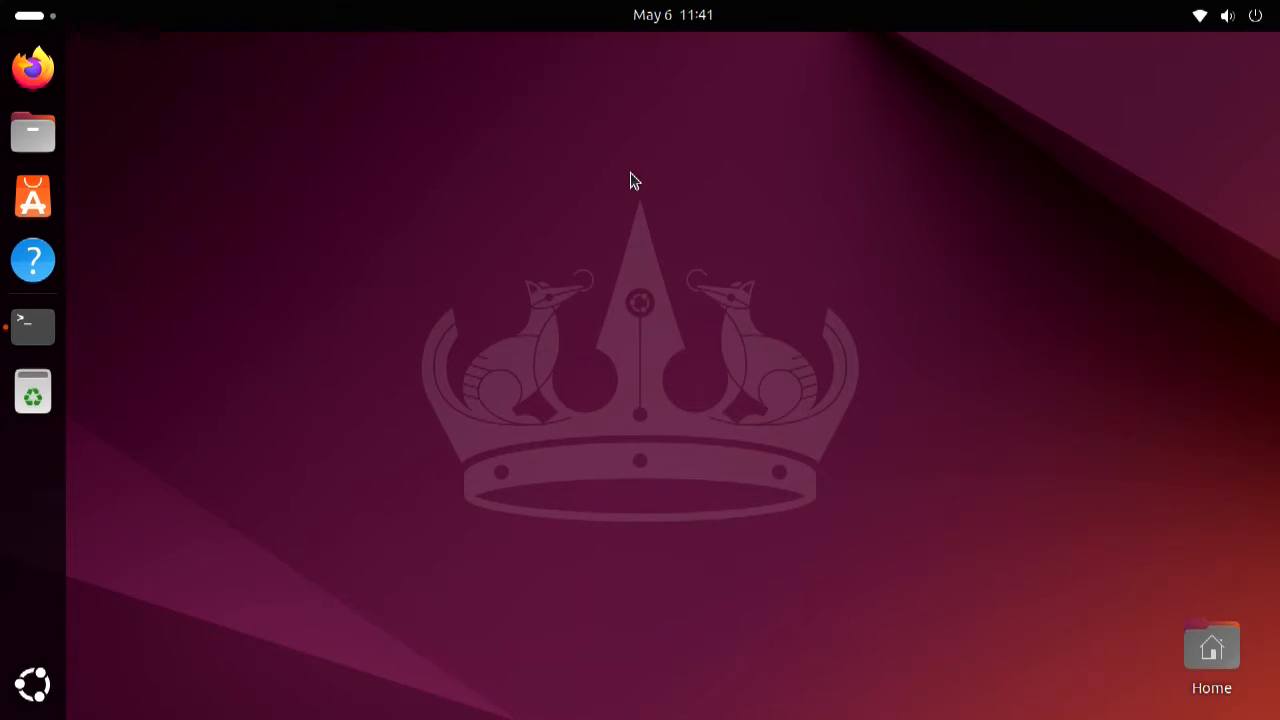
pyautogui.moveTo(408, 307)
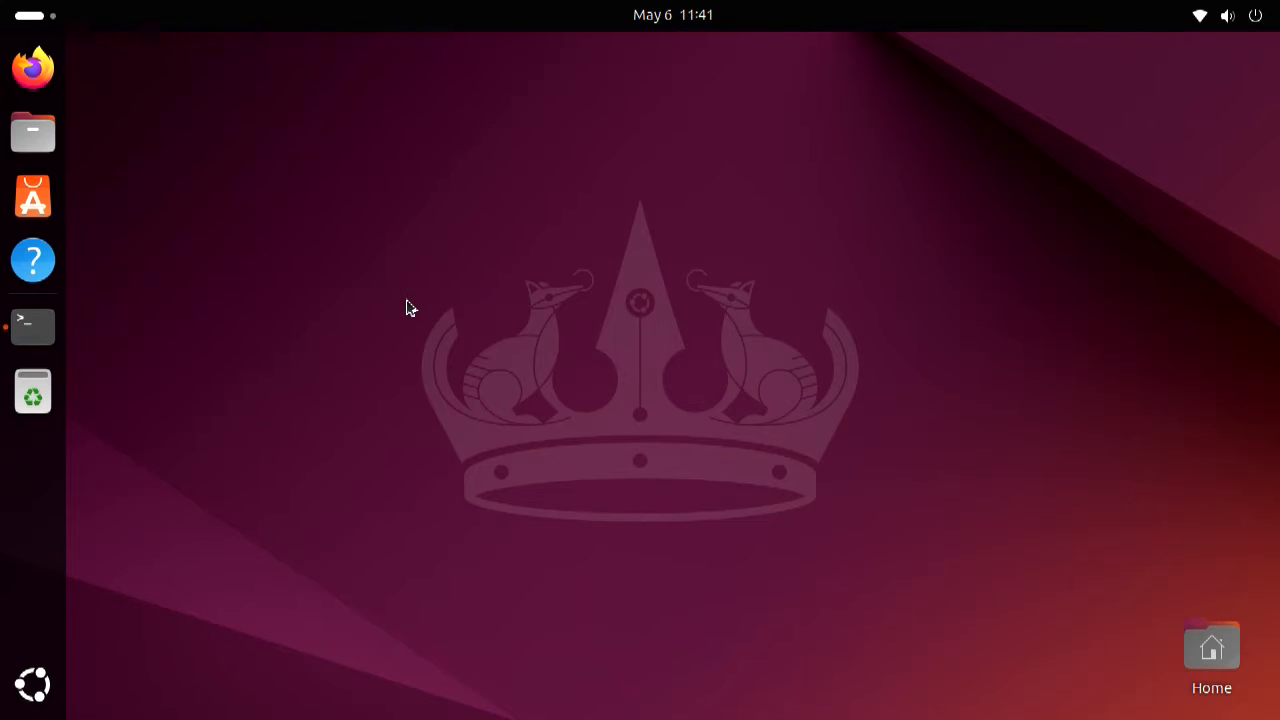
pyautogui.moveTo(437, 310)
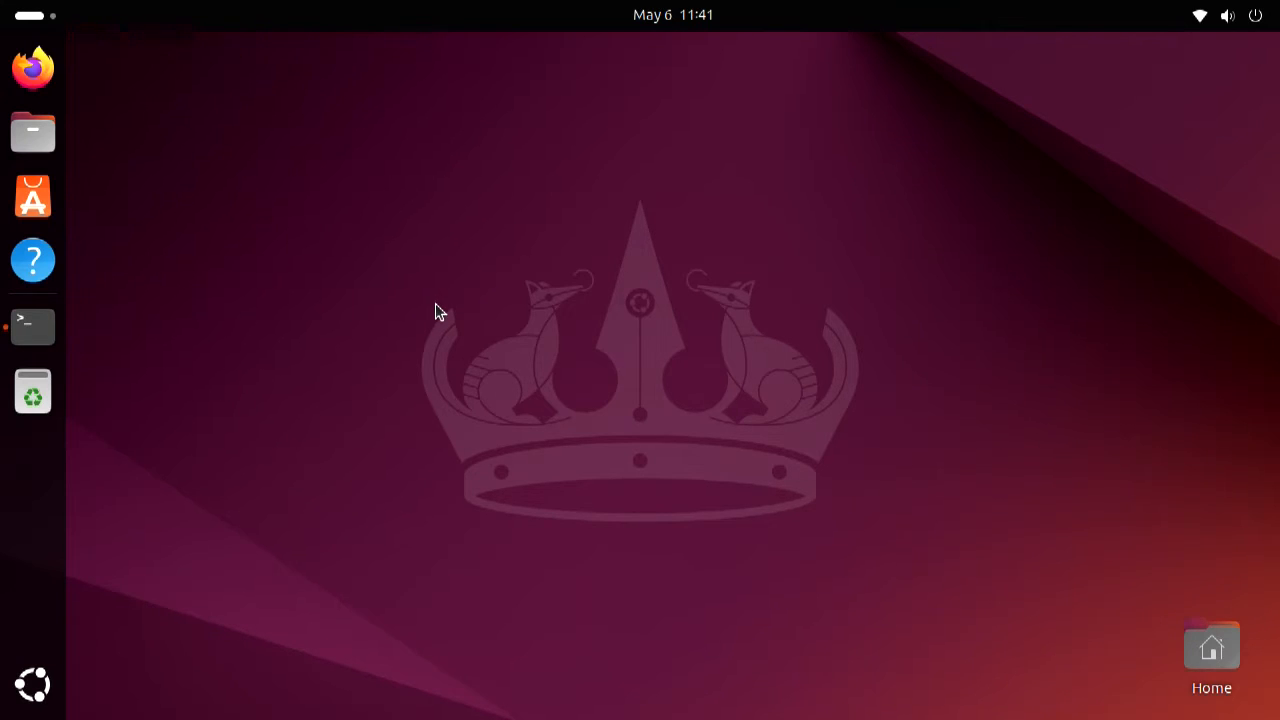
pyautogui.moveTo(658, 295)
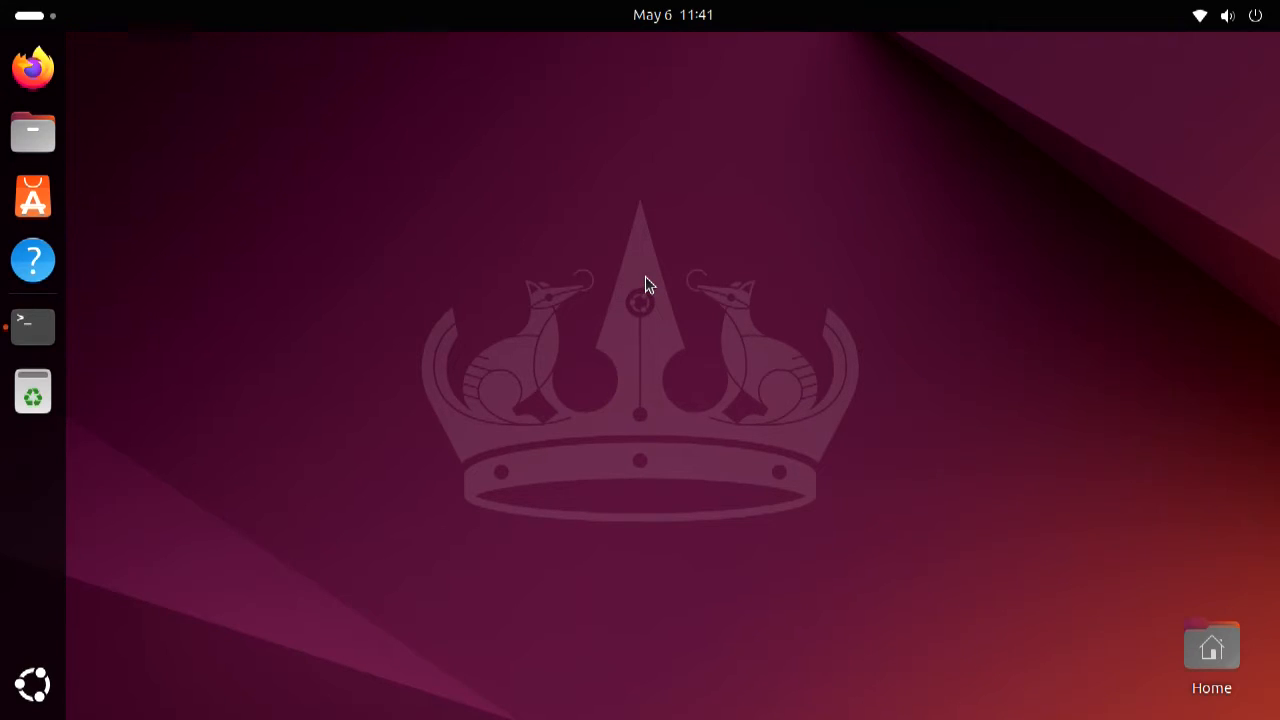
pyautogui.moveTo(630, 255)
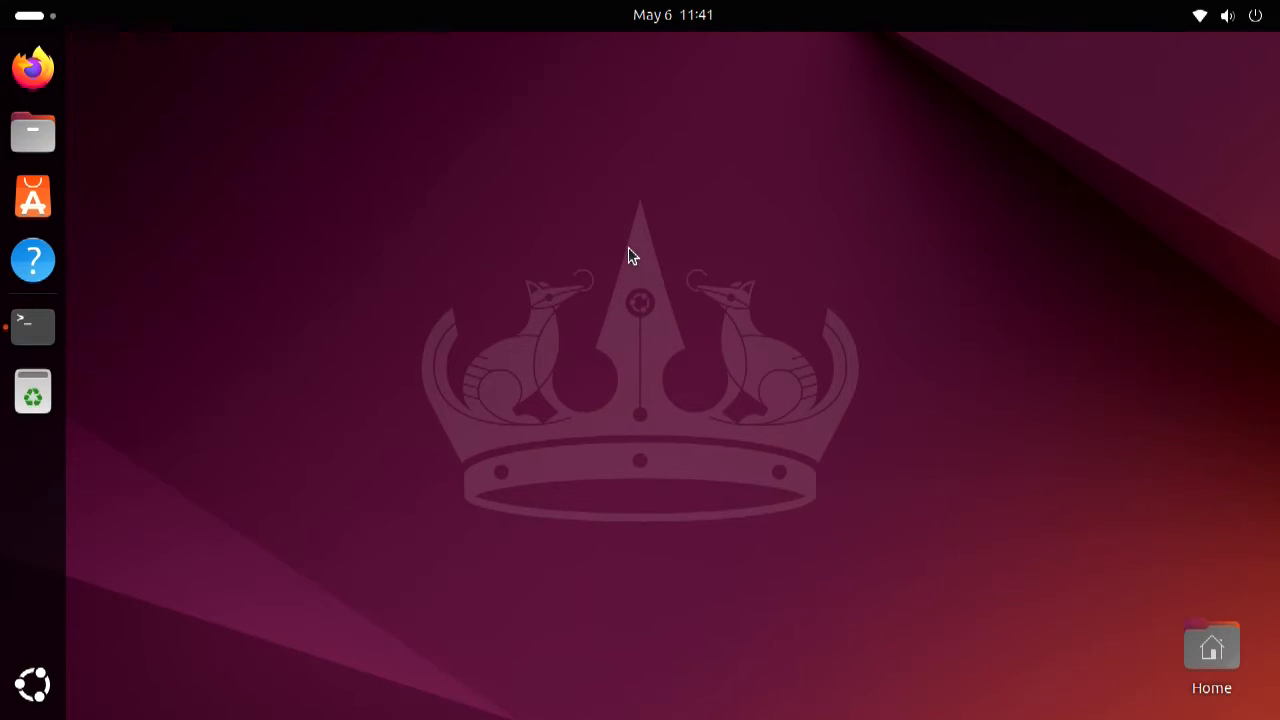
pyautogui.moveTo(33, 67)
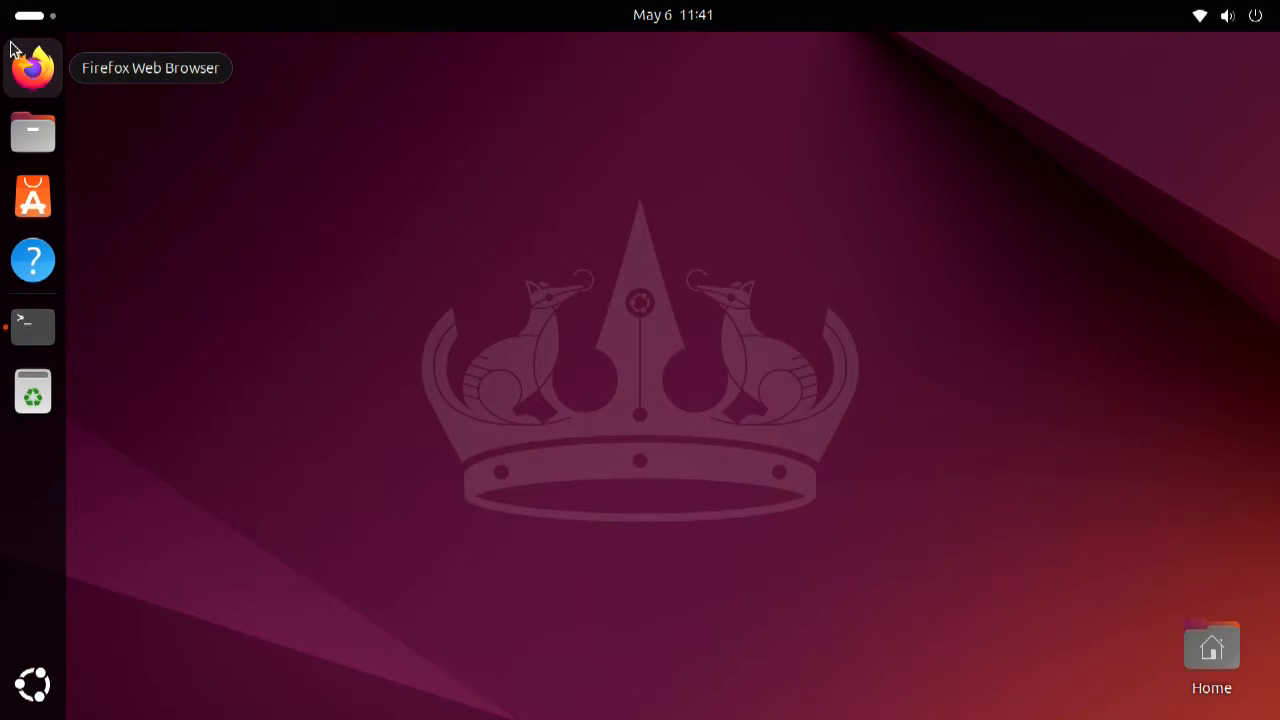
pyautogui.moveTo(365, 177)
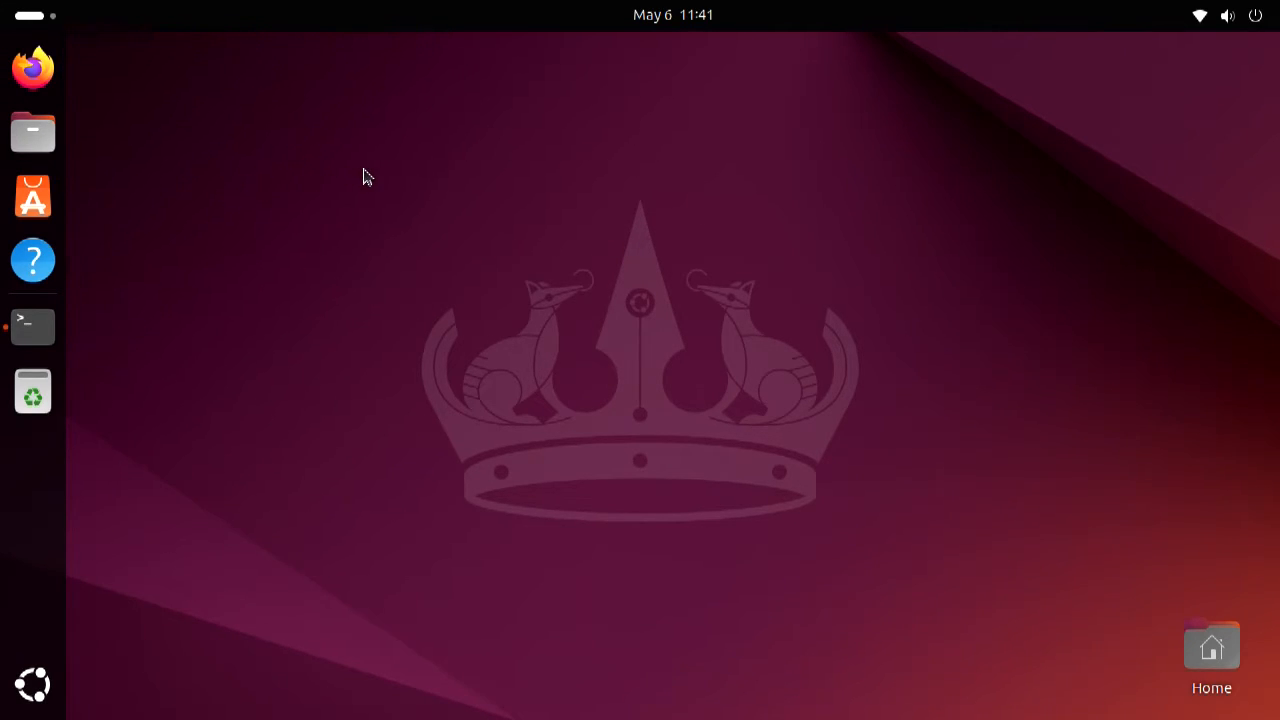
pyautogui.moveTo(452, 176)
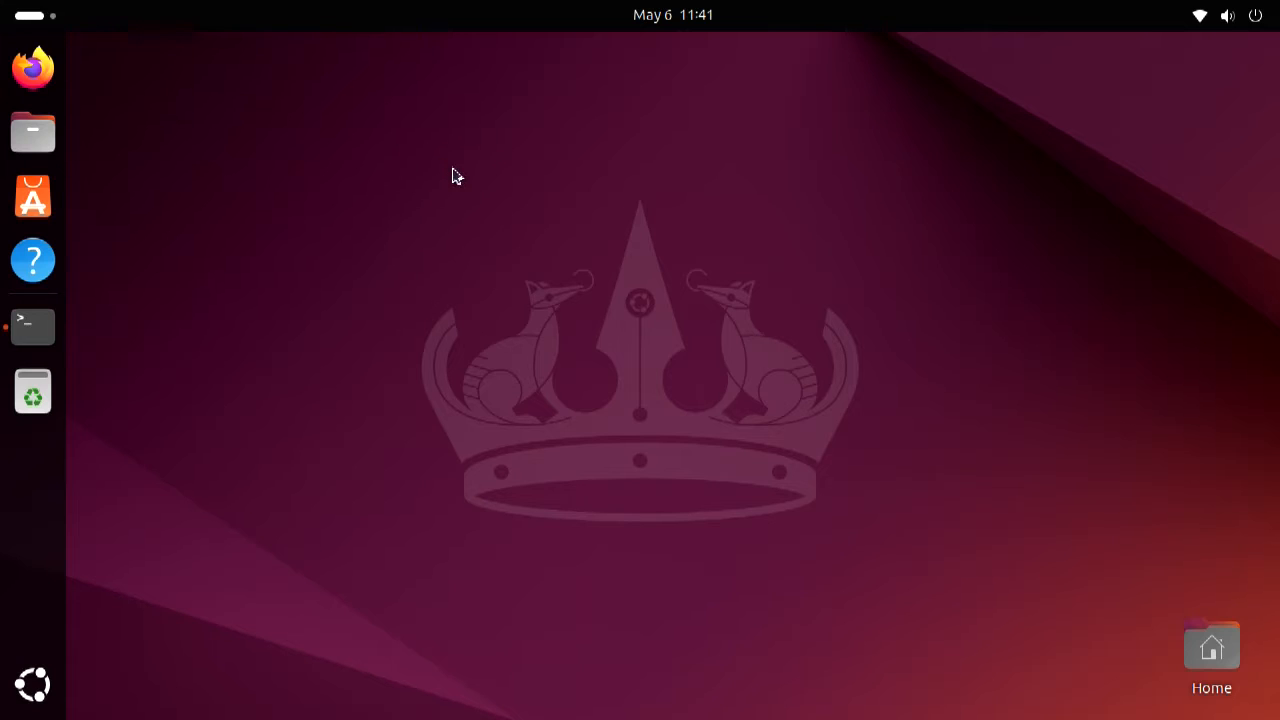
pyautogui.moveTo(388, 194)
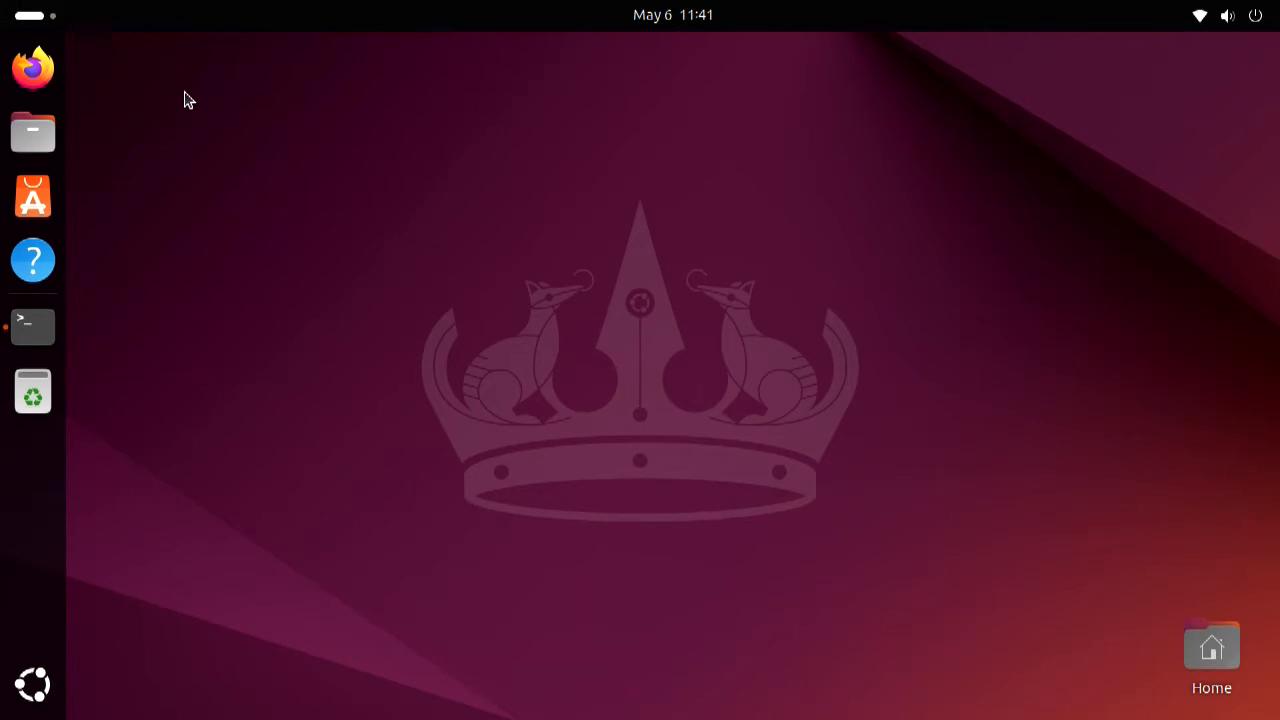
# Search GNOME Activities for 'upda' to list Software & Updates and related updaters
pyautogui.click(32, 325)
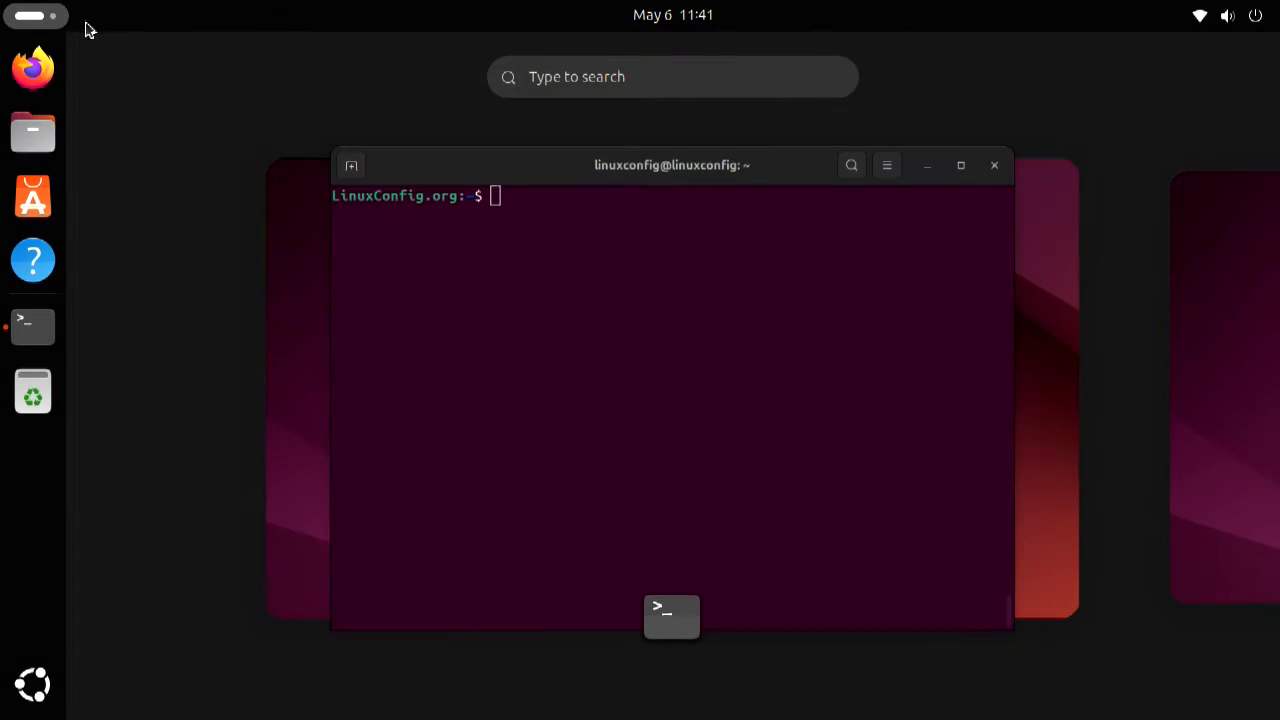
pyautogui.click(672, 77)
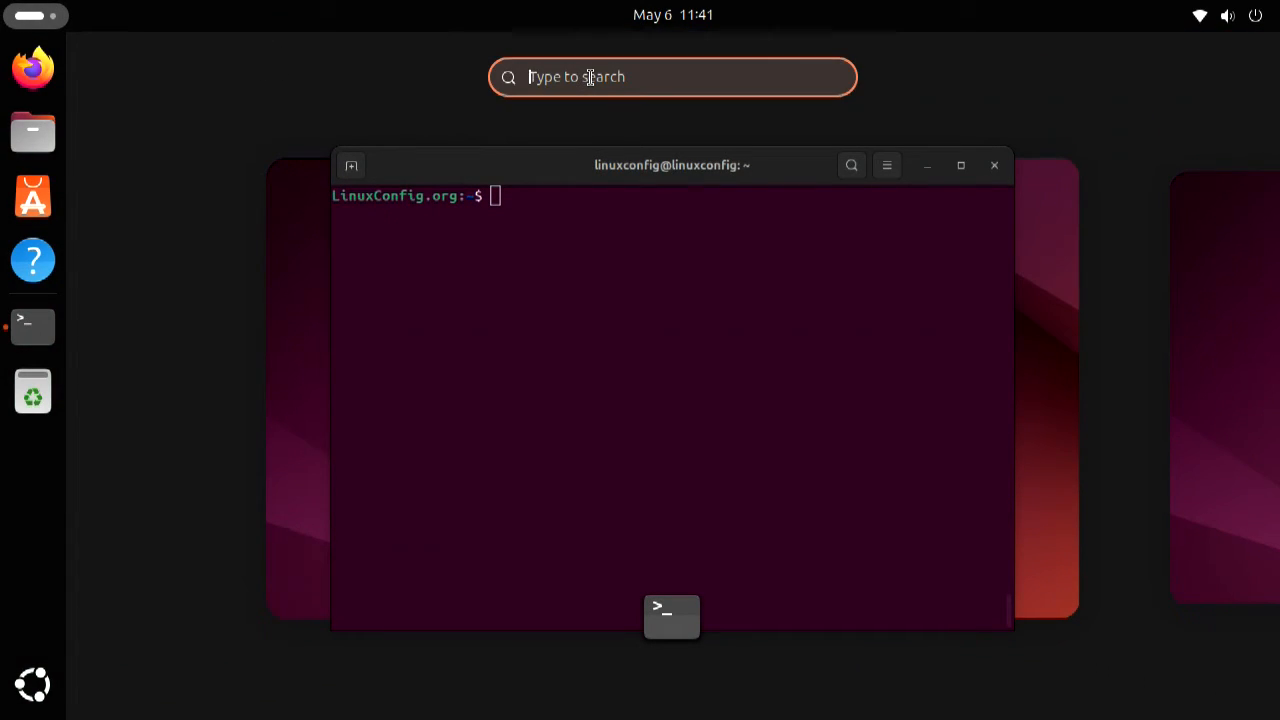
pyautogui.write('u')
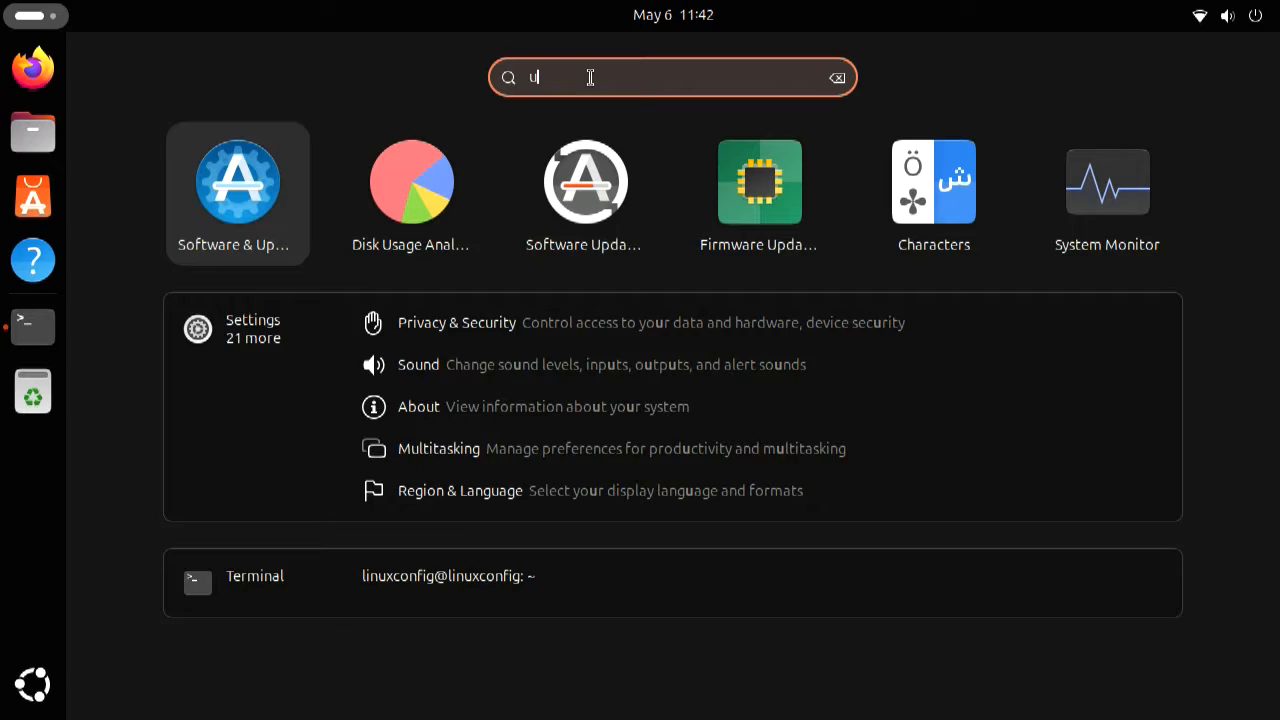
pyautogui.write('pdal')
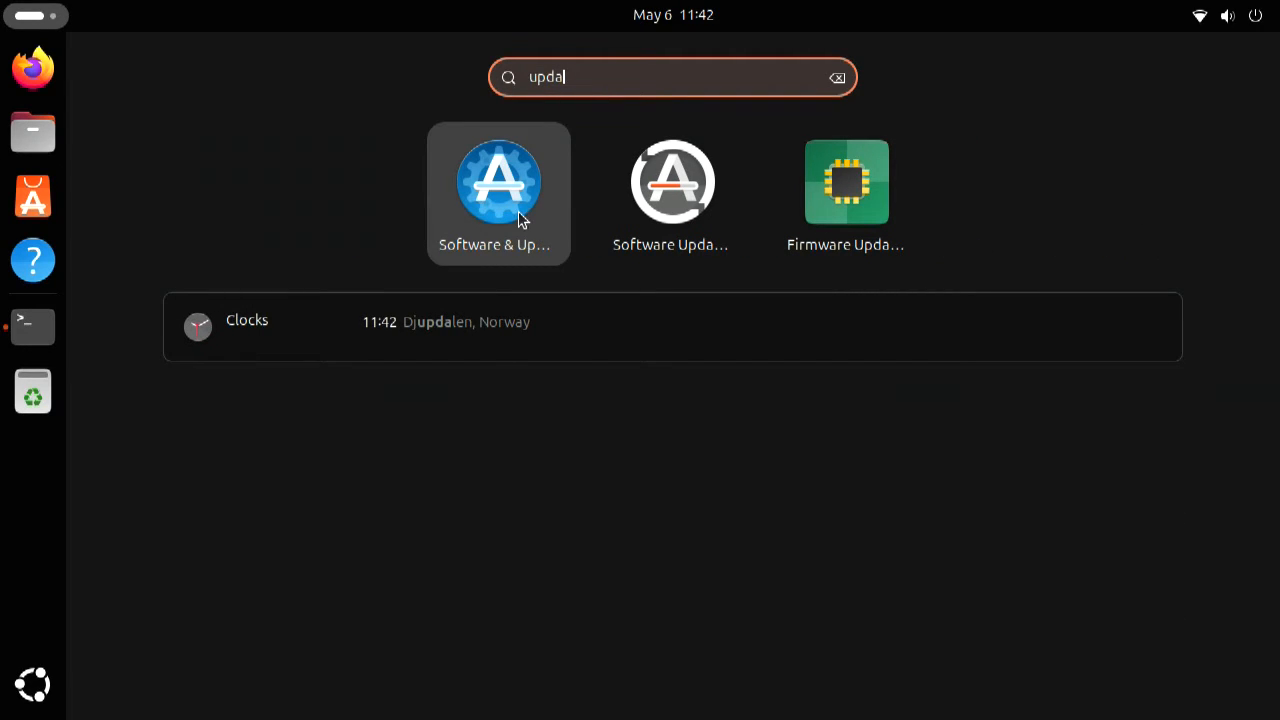
pyautogui.moveTo(672, 190)
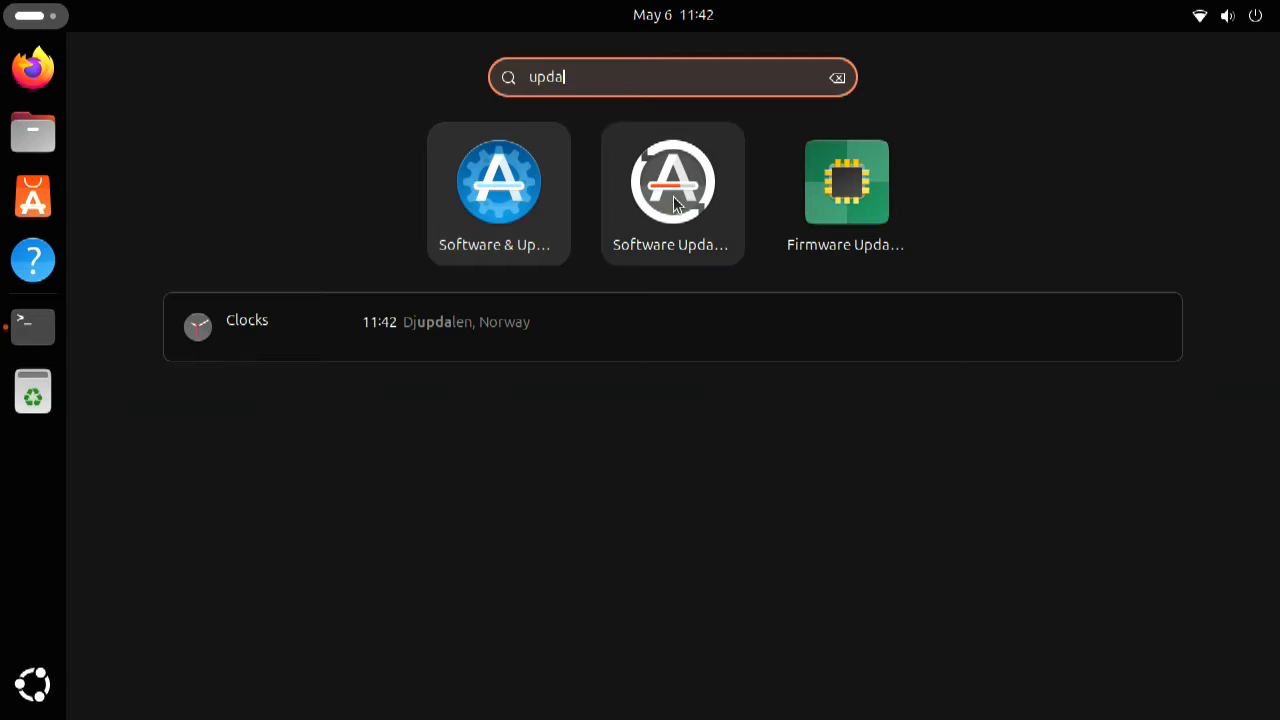
pyautogui.moveTo(500, 182)
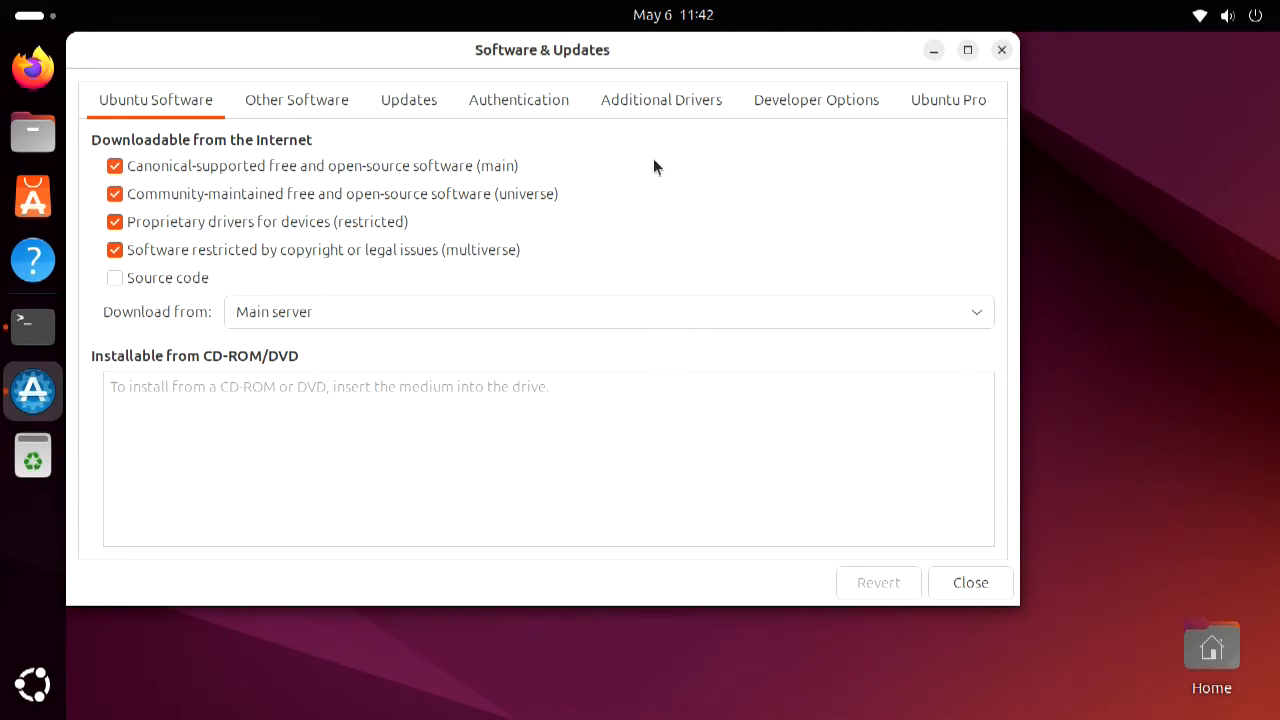
pyautogui.moveTo(677, 148)
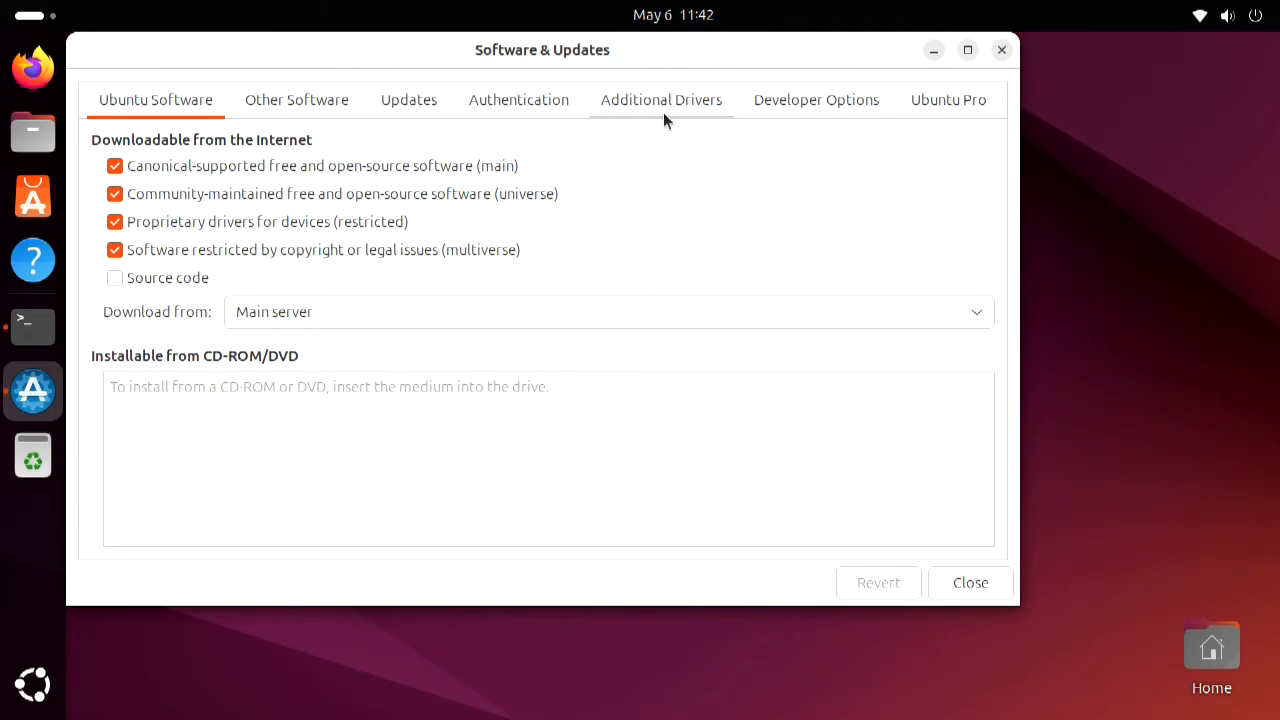
# Choose 'nvidia-driver-535 (proprietary, tested)' on the Additional Drivers tab, not yet applied
pyautogui.click(661, 100)
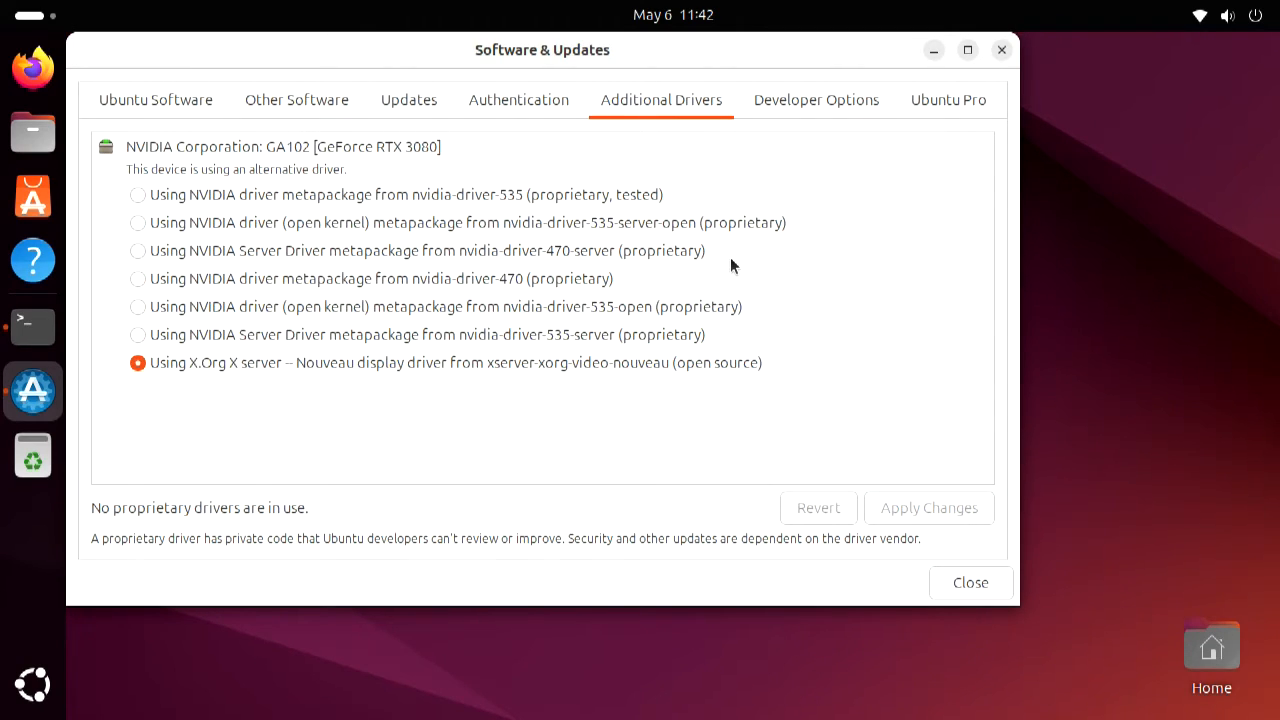
pyautogui.moveTo(542, 49); pyautogui.dragTo(642, 58)
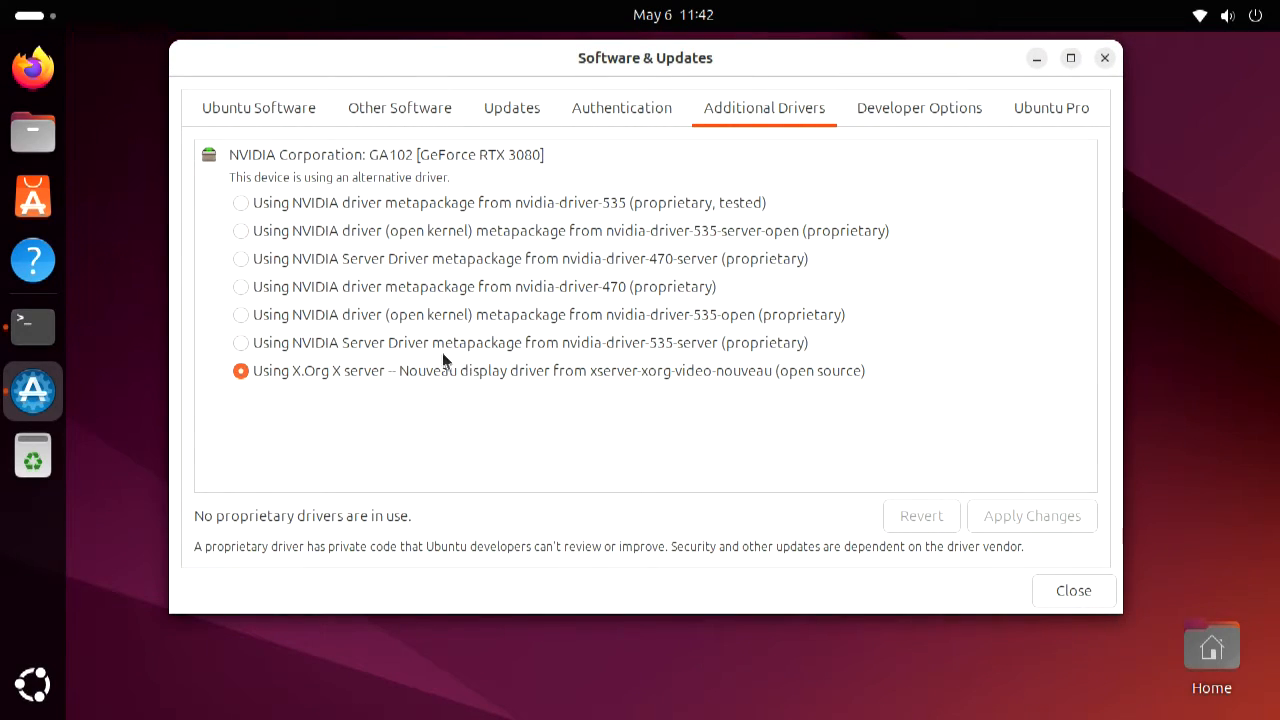
pyautogui.moveTo(435, 381)
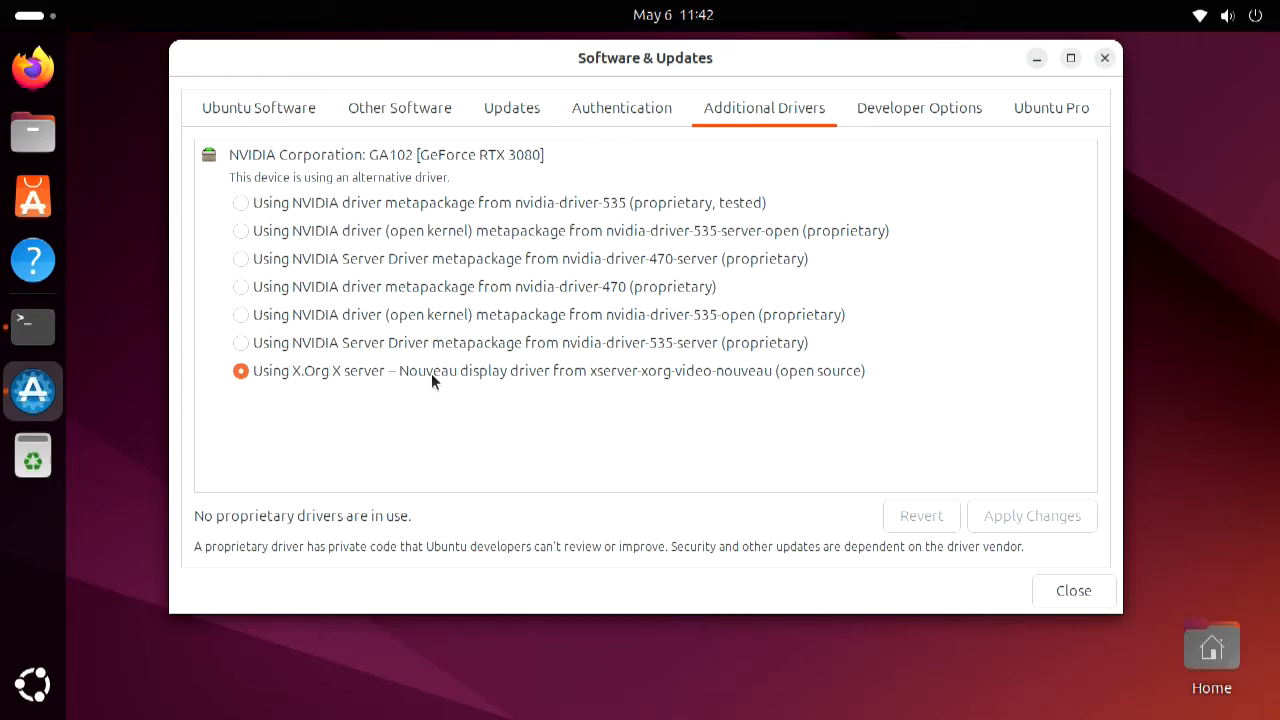
pyautogui.moveTo(408, 368)
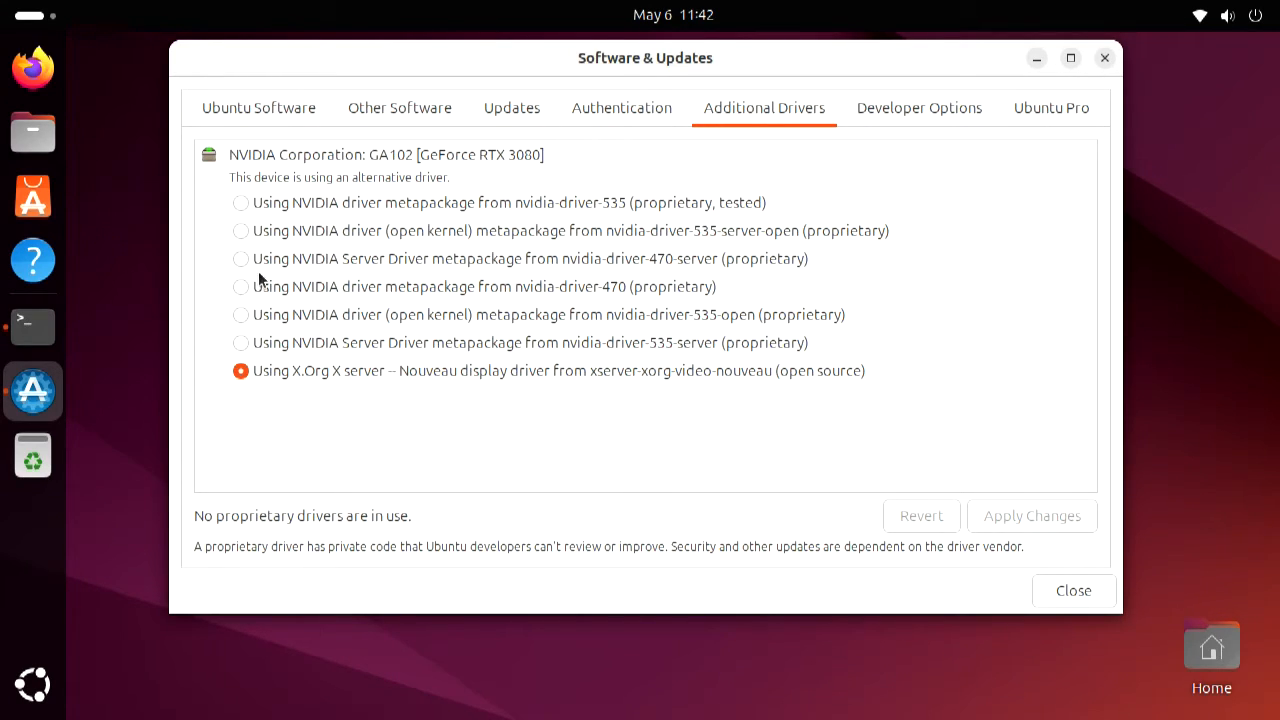
pyautogui.moveTo(320, 278)
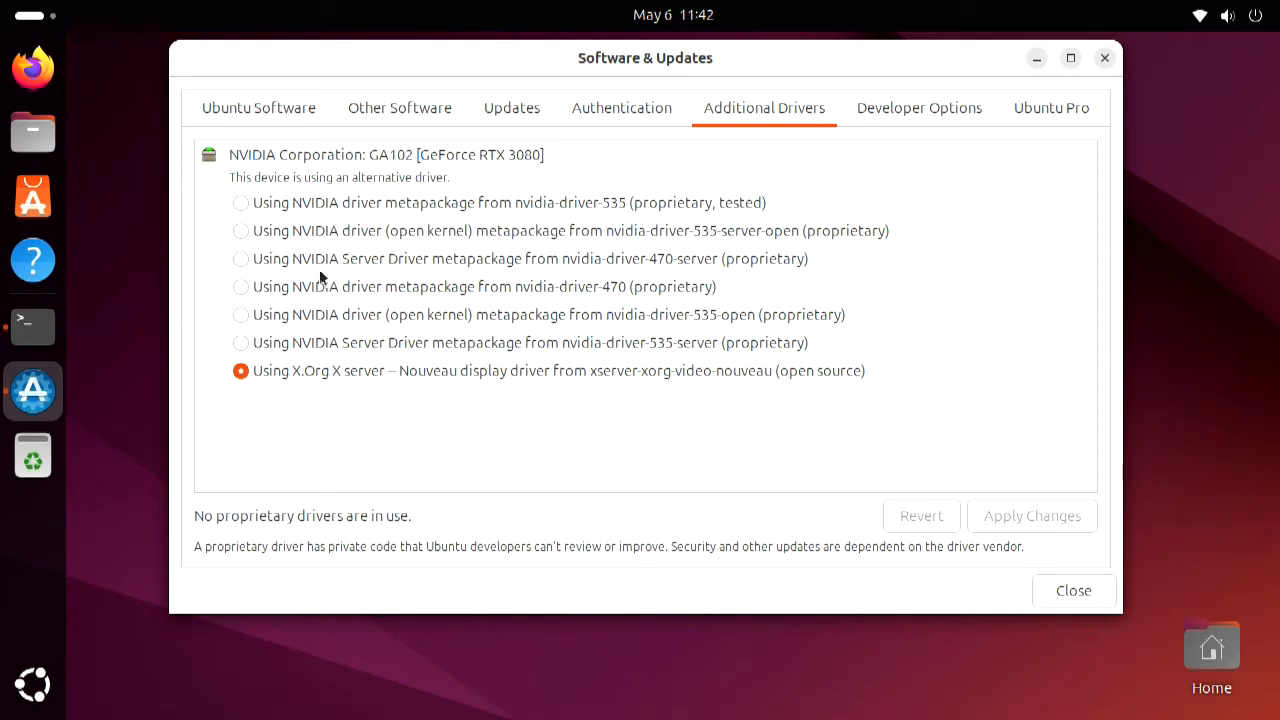
pyautogui.moveTo(667, 214)
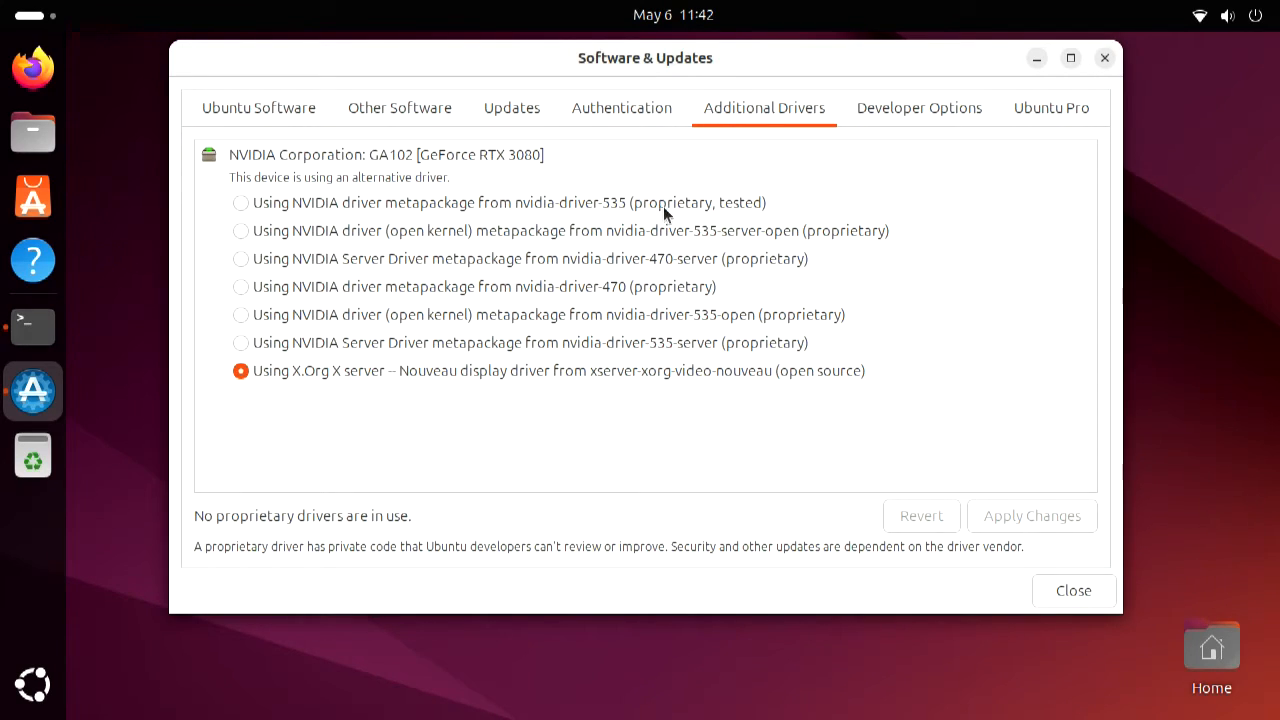
pyautogui.moveTo(264, 208)
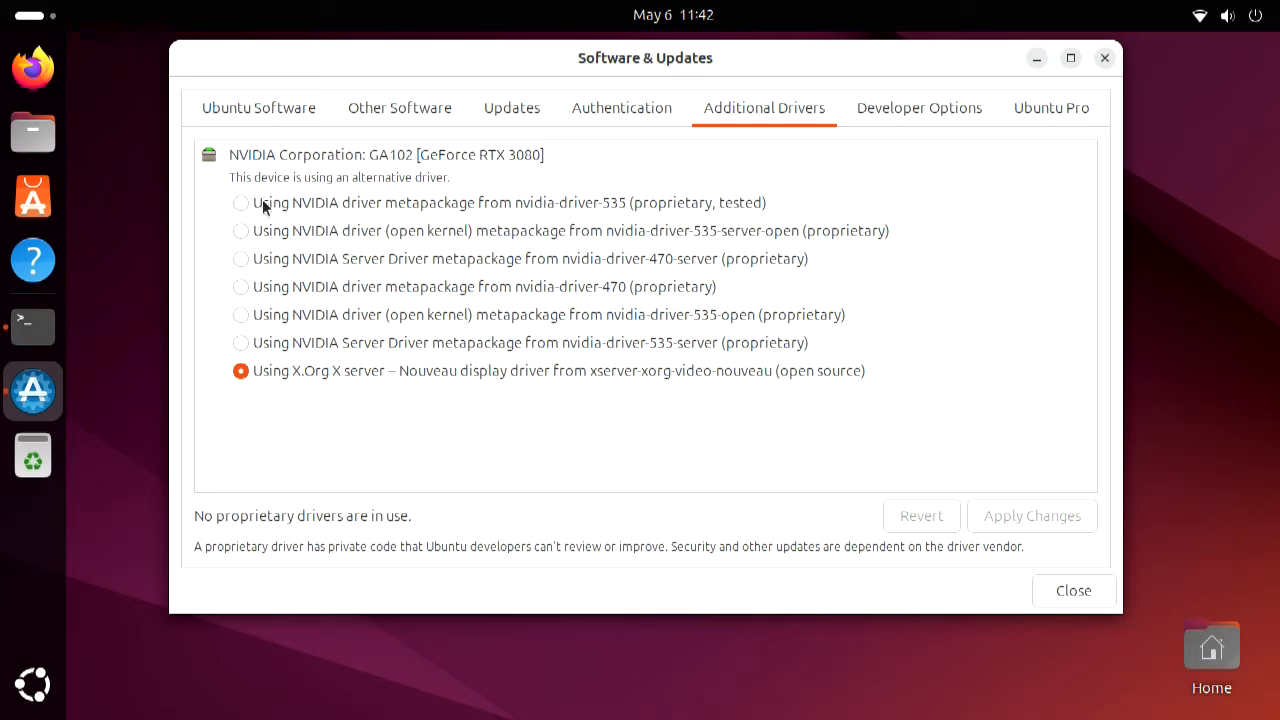
pyautogui.click(241, 202)
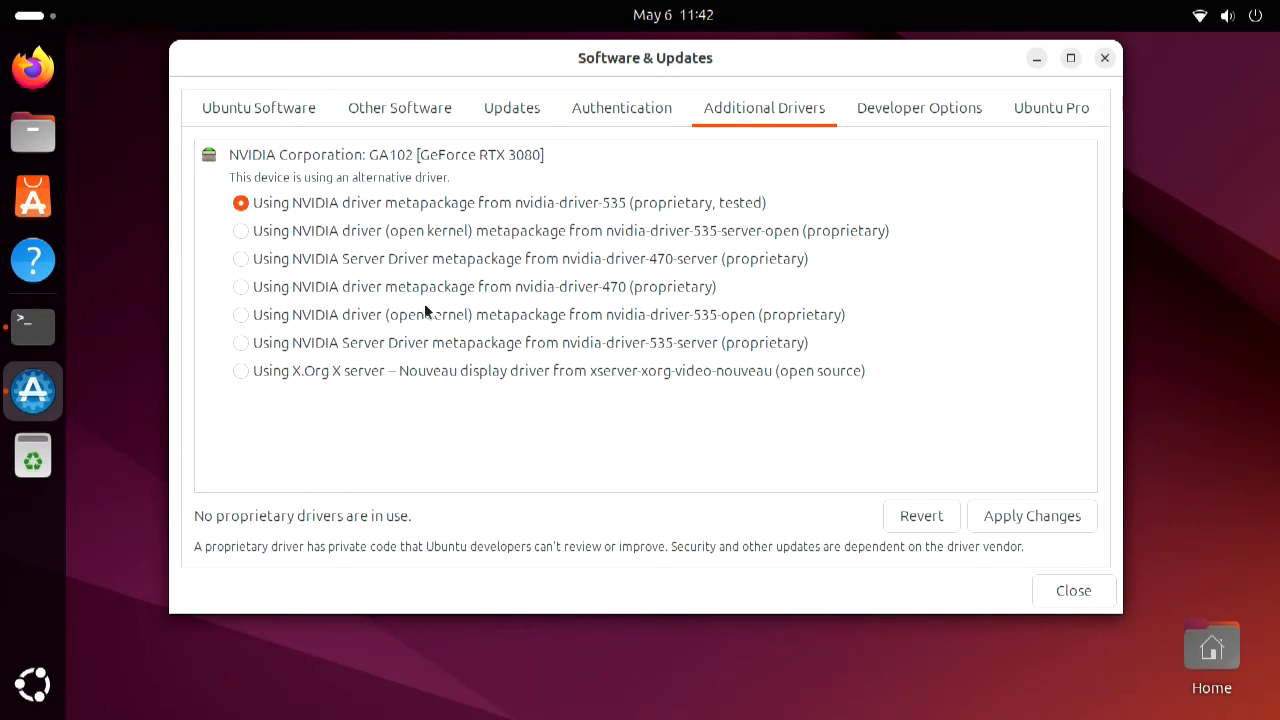
pyautogui.moveTo(960, 378)
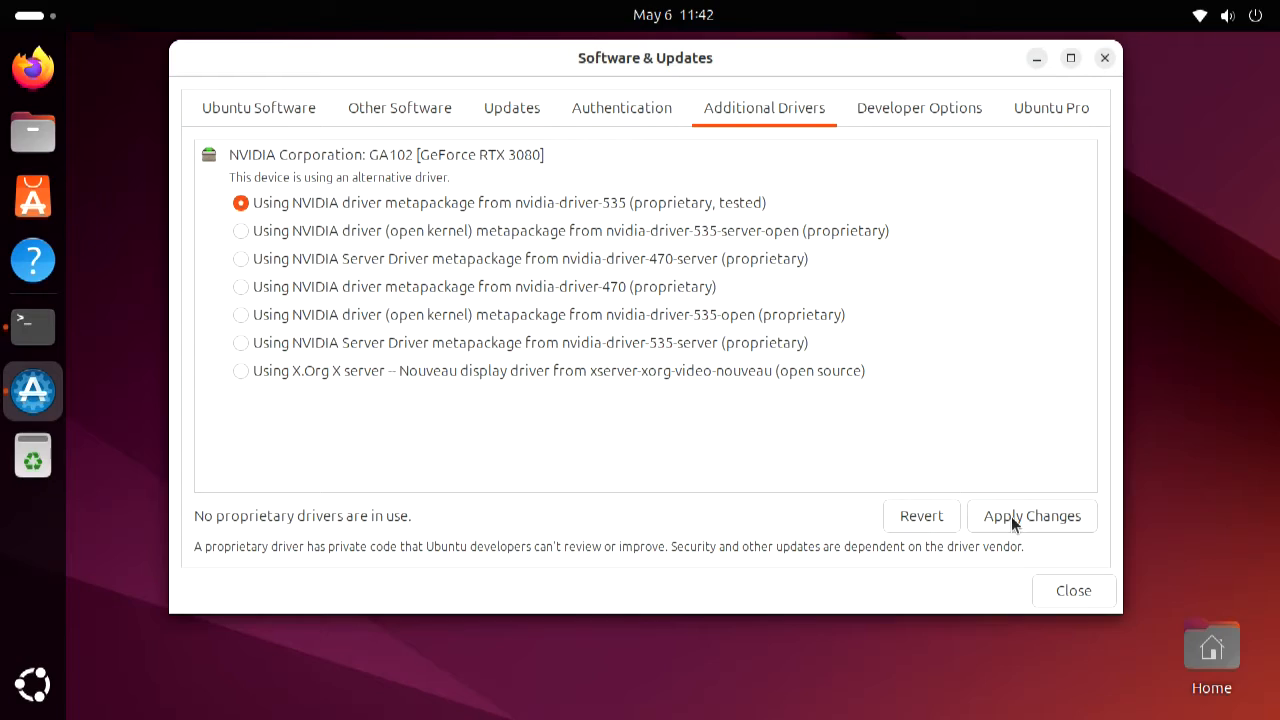
pyautogui.moveTo(1020, 520)
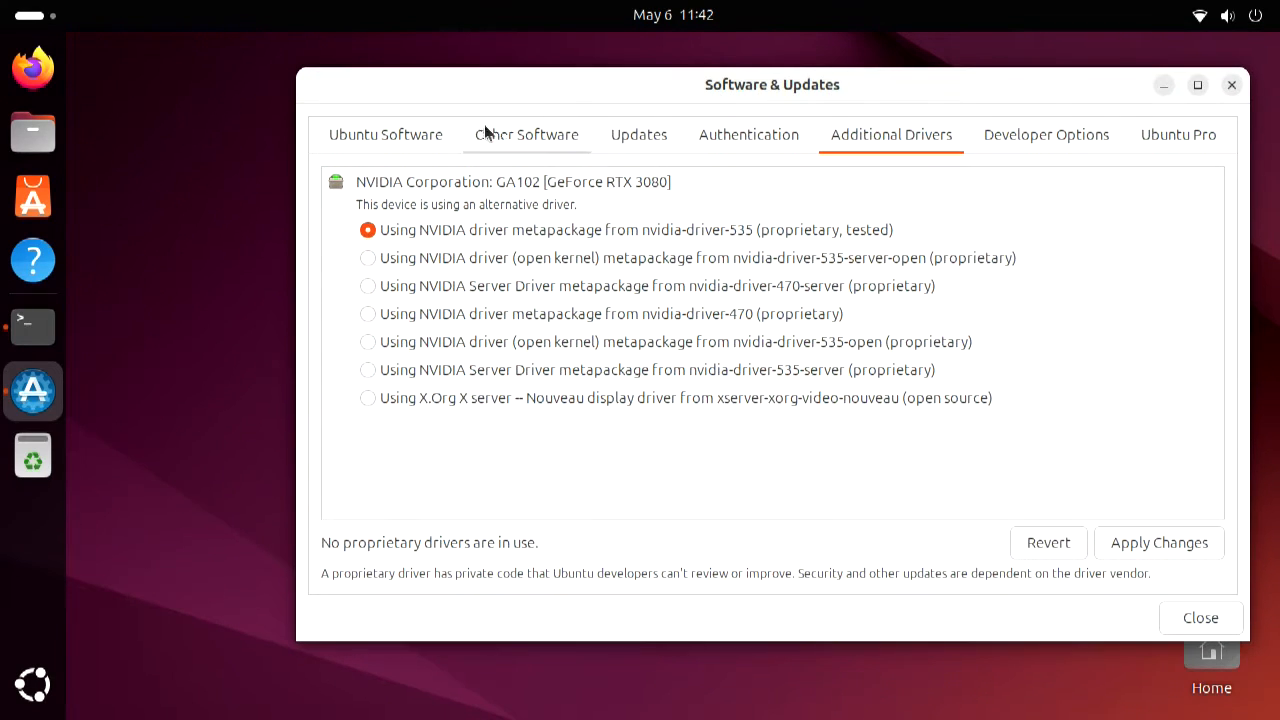
pyautogui.moveTo(135, 367)
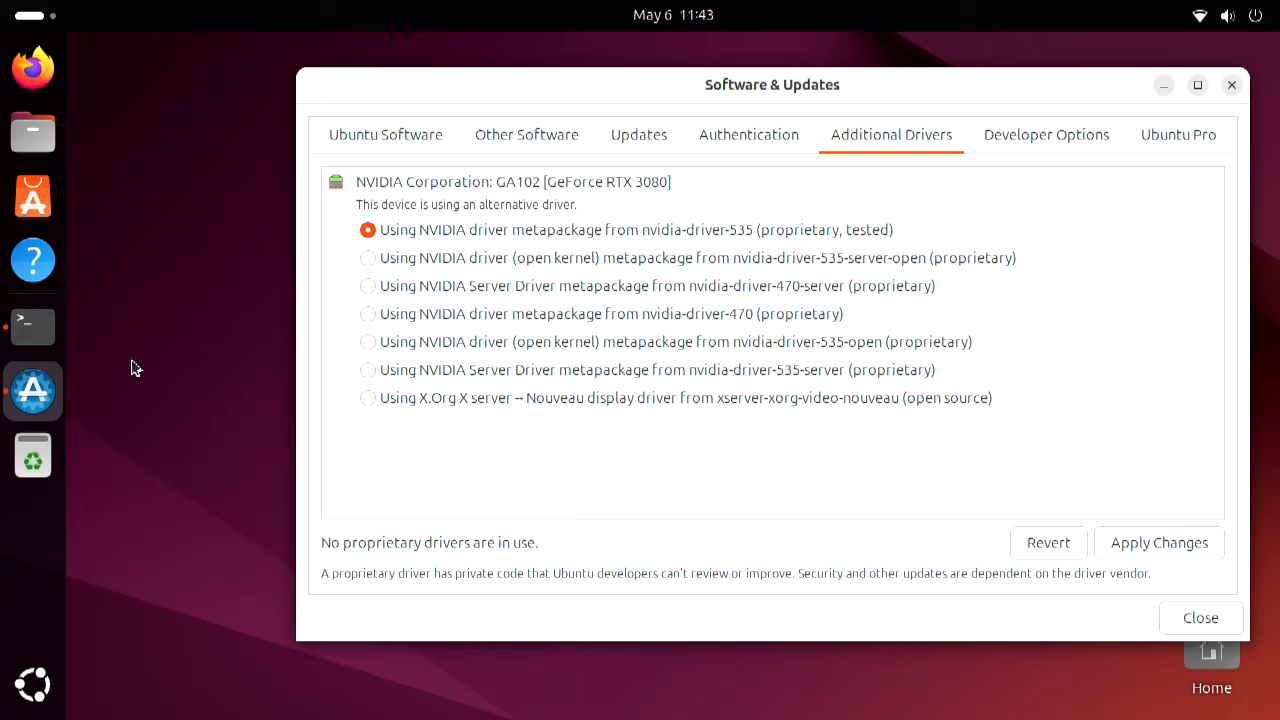
pyautogui.moveTo(120, 364)
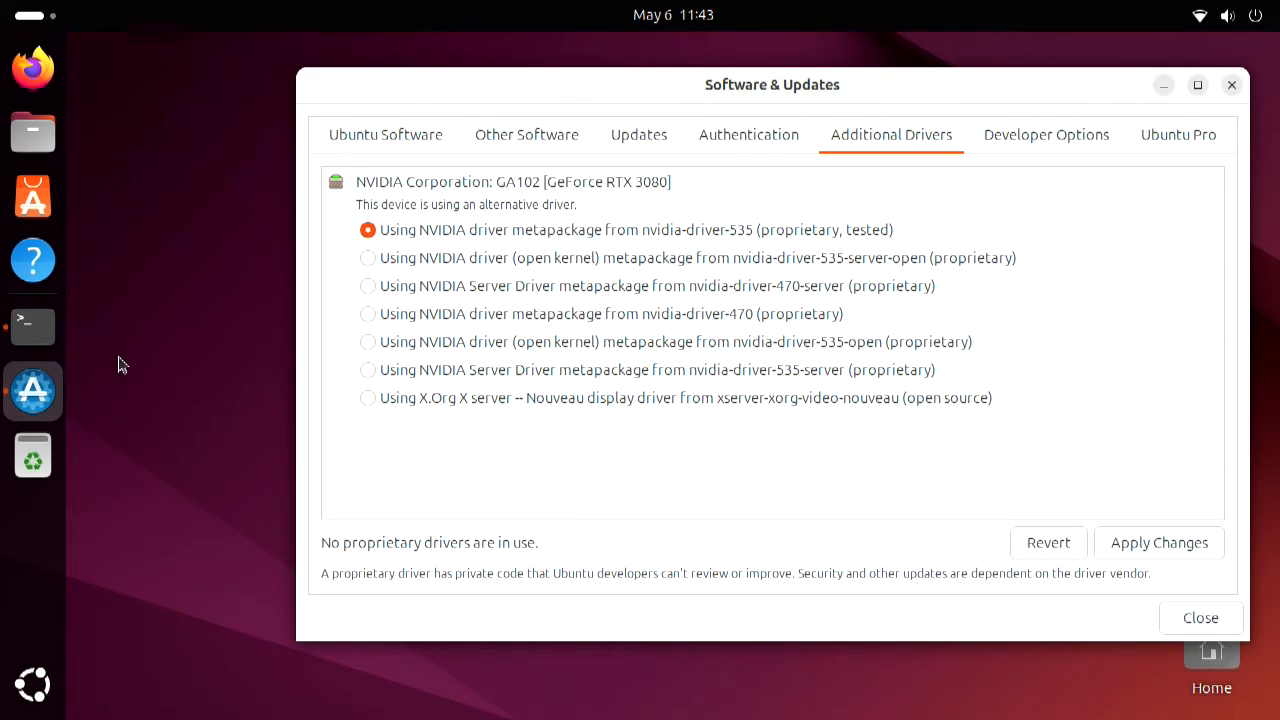
# Open a terminal and enter 'sudo ubuntu-drivers autoinstall' only as a commented line
pyautogui.click(33, 325)
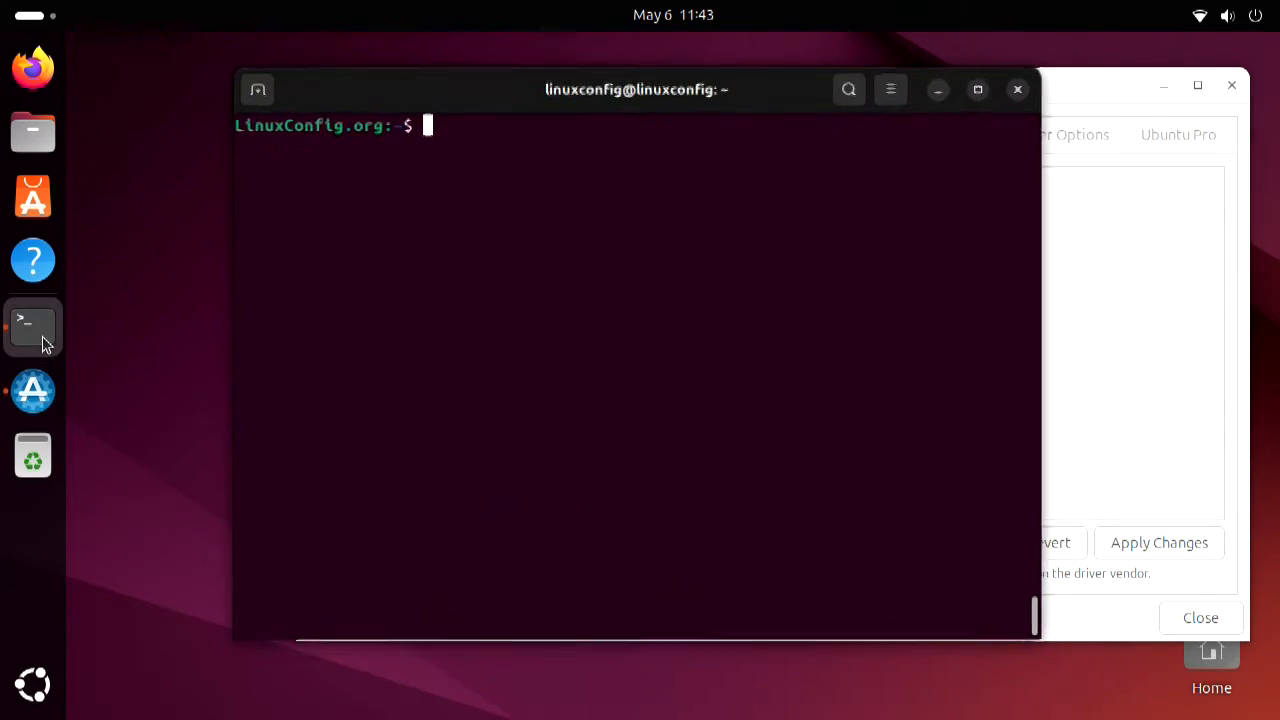
pyautogui.moveTo(637, 89); pyautogui.dragTo(678, 166)
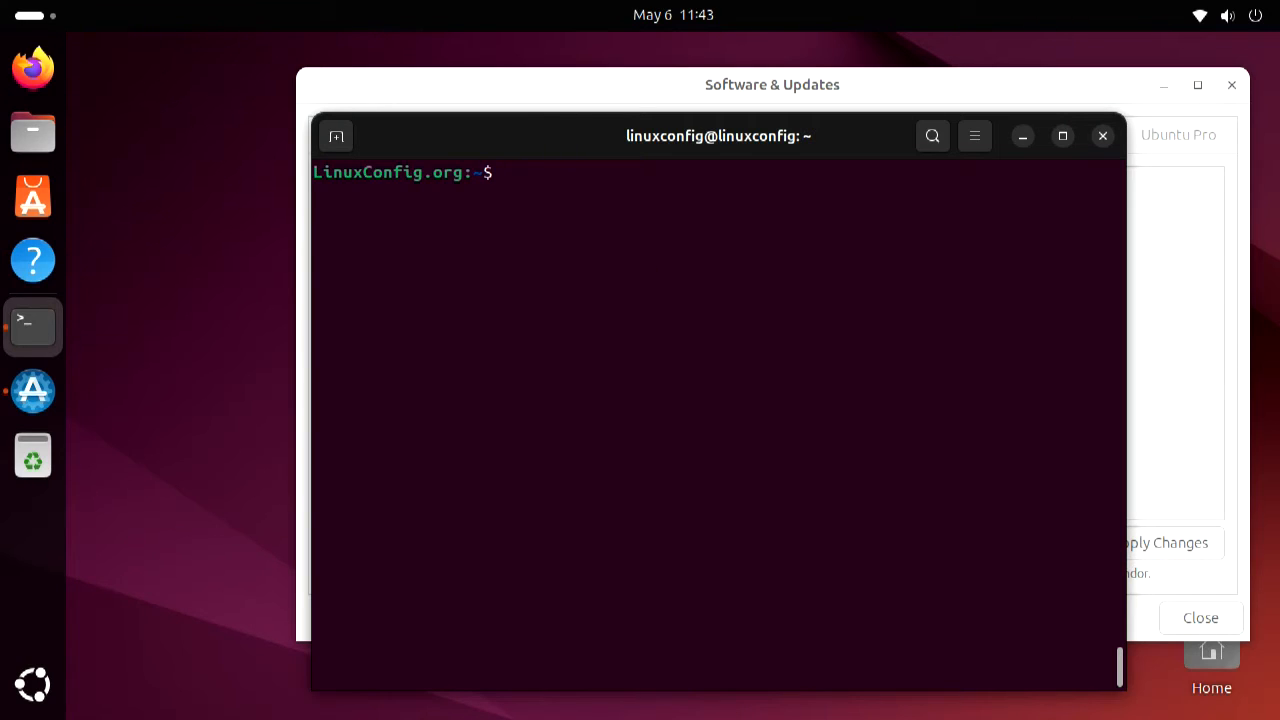
pyautogui.write('sudo ubuntu-')
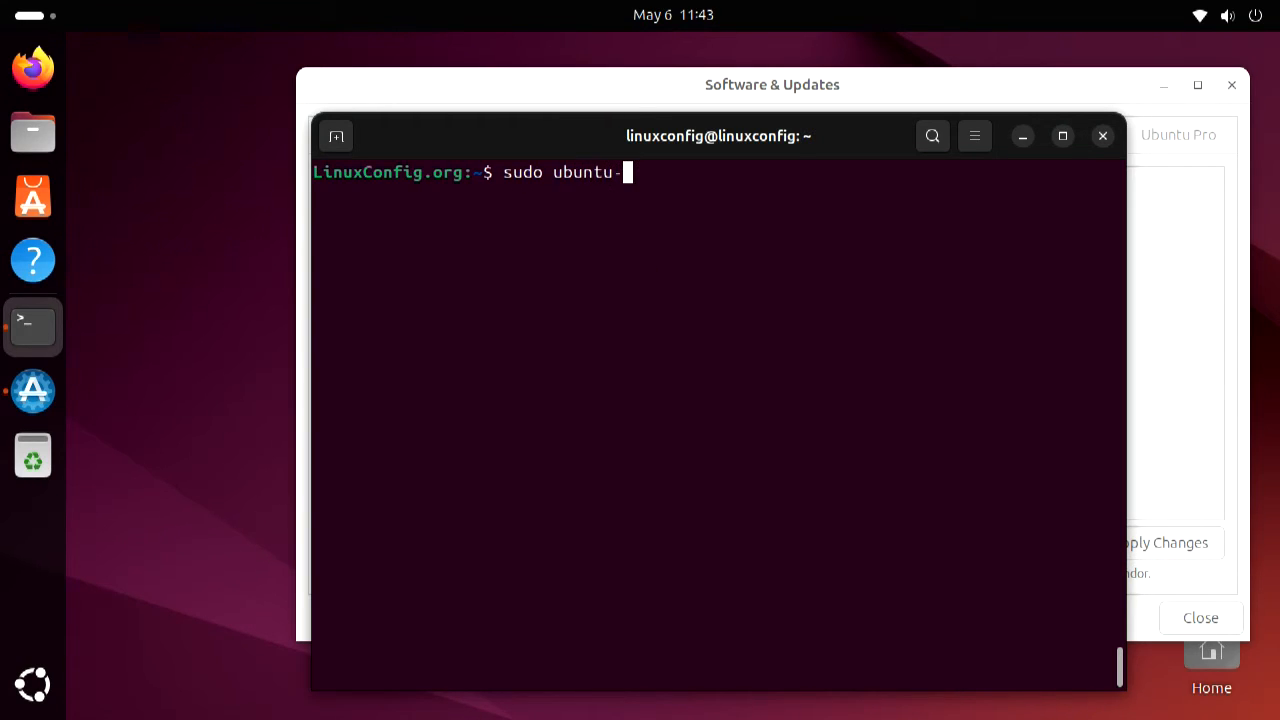
pyautogui.write('drivers')
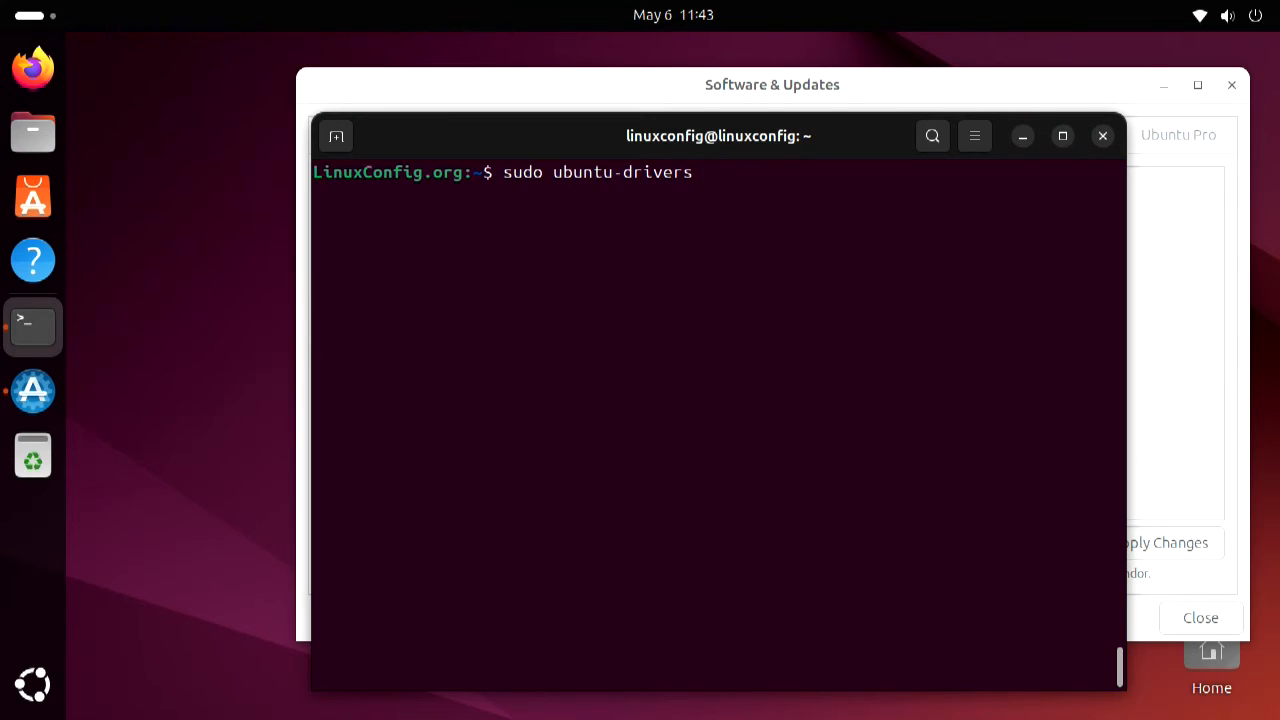
pyautogui.write('au')
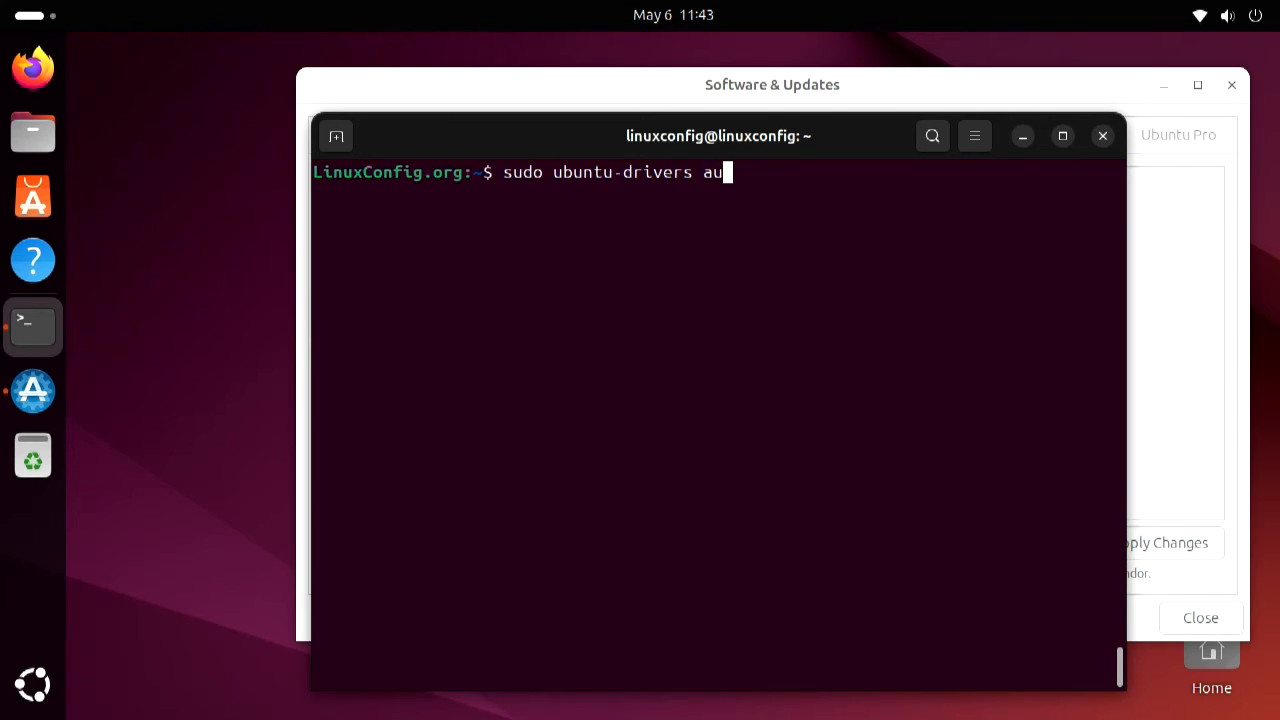
pyautogui.write('toinstall')
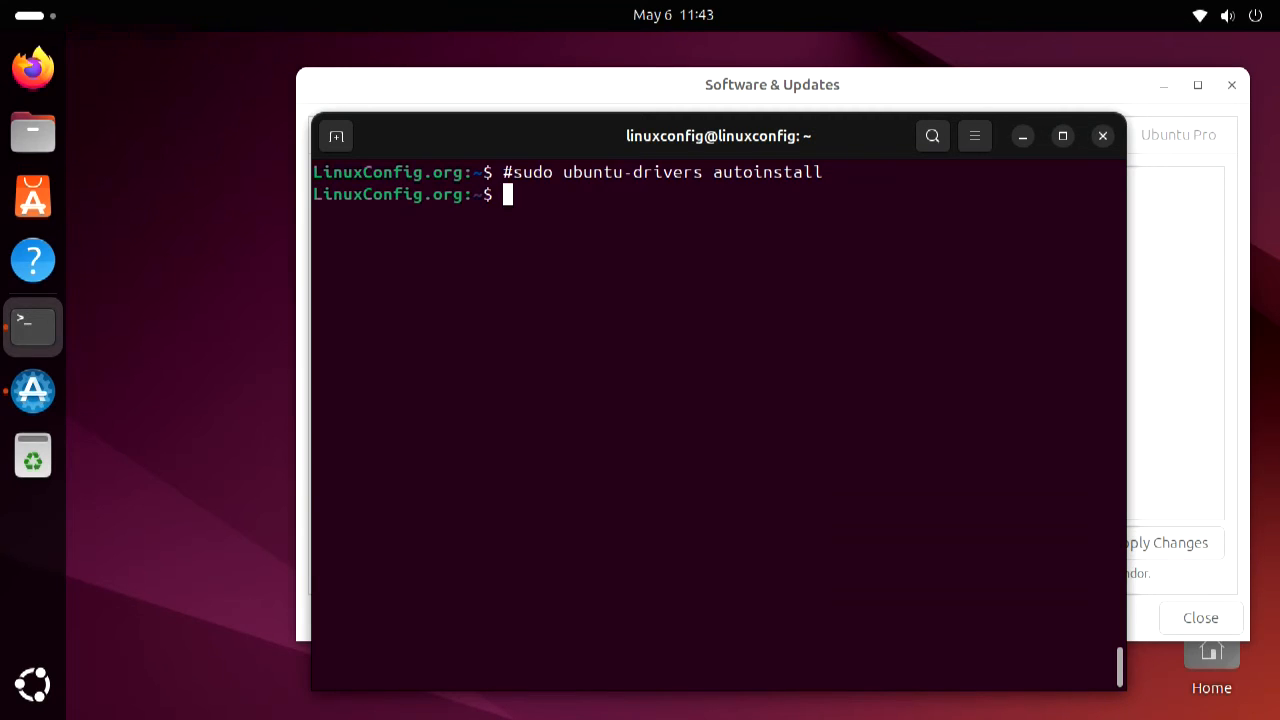
# Run 'ubuntu-drivers devices' to see nvidia-driver-535 recommended for the RTX 3080
pyautogui.write('u')
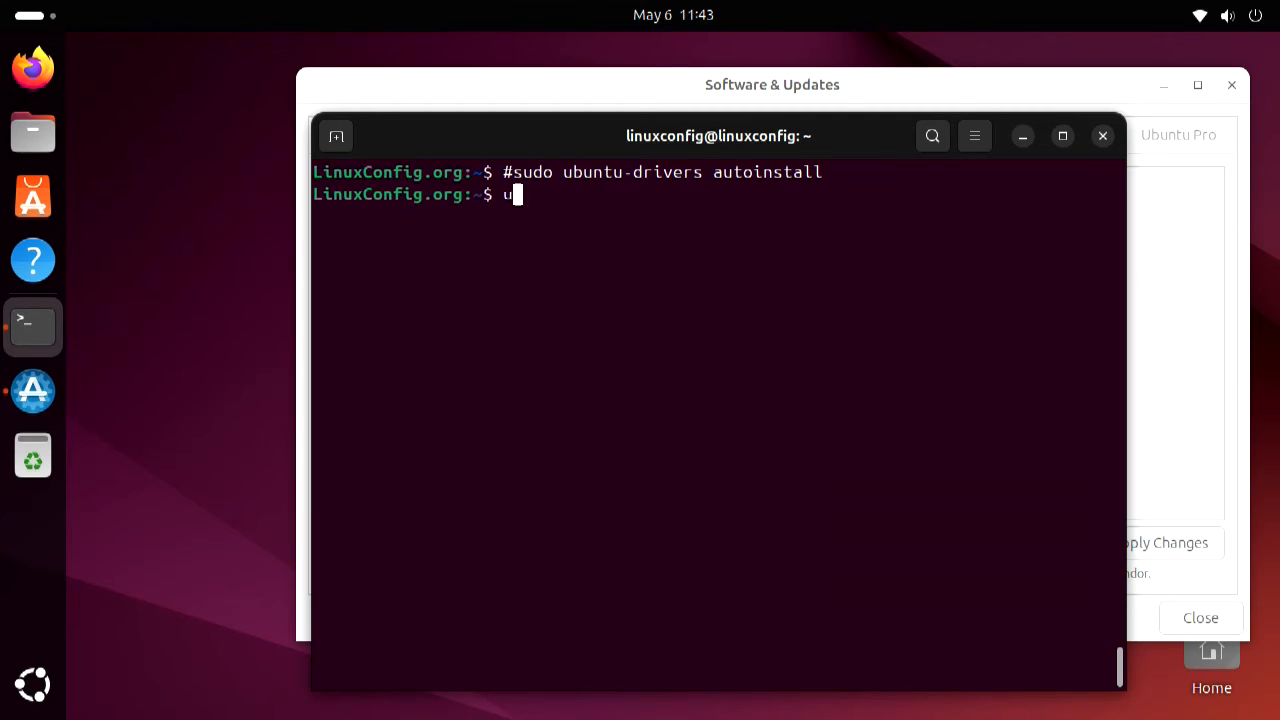
pyautogui.write('buntu-drivers')
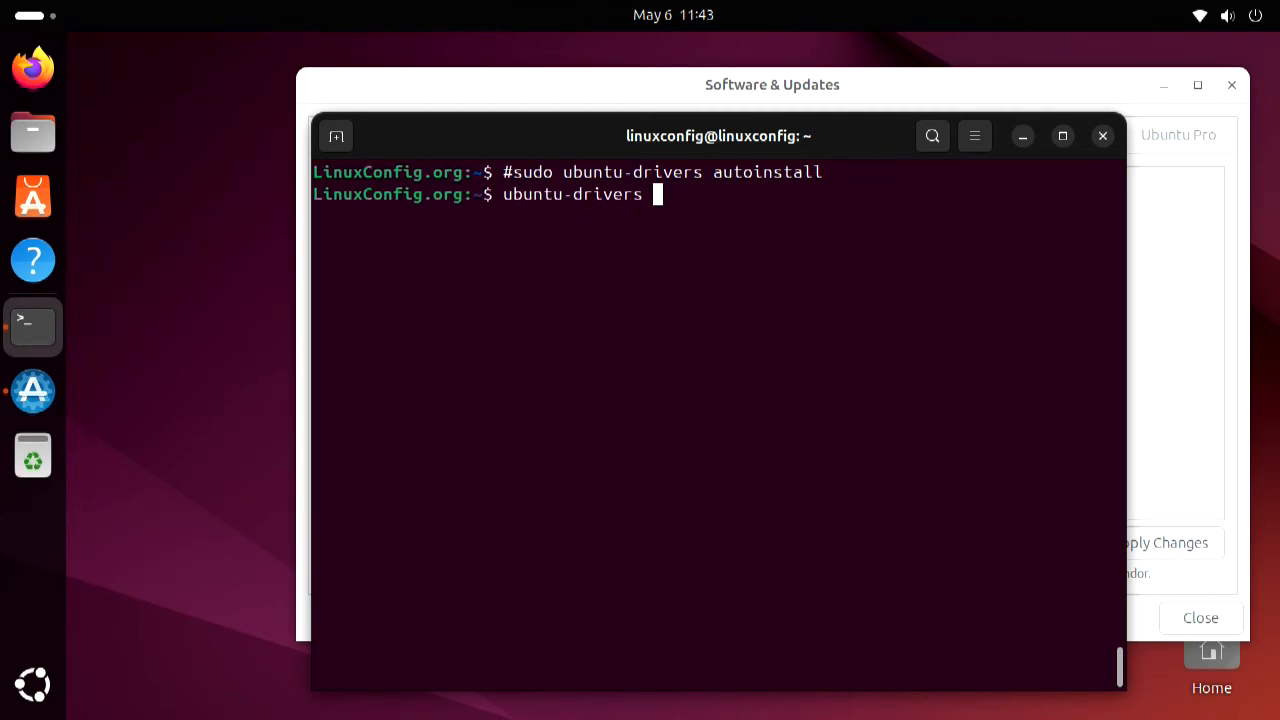
pyautogui.write('devices')
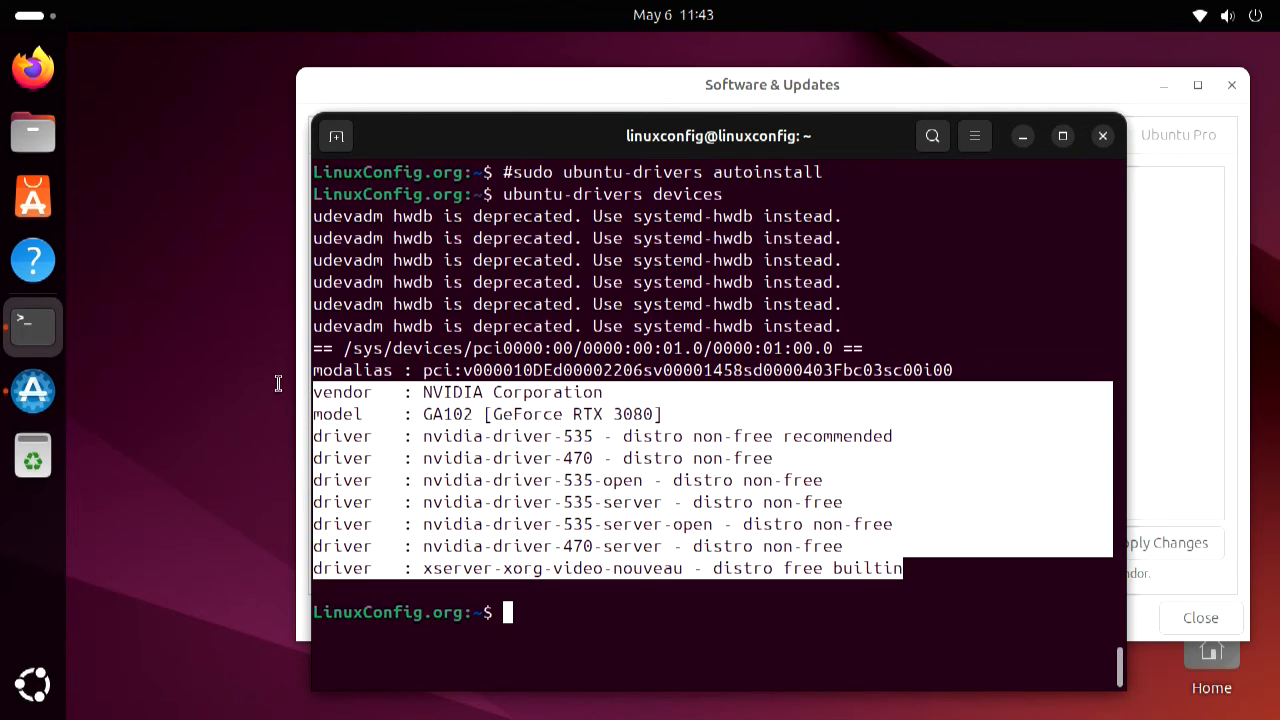
pyautogui.moveTo(717, 135); pyautogui.dragTo(970, 415)
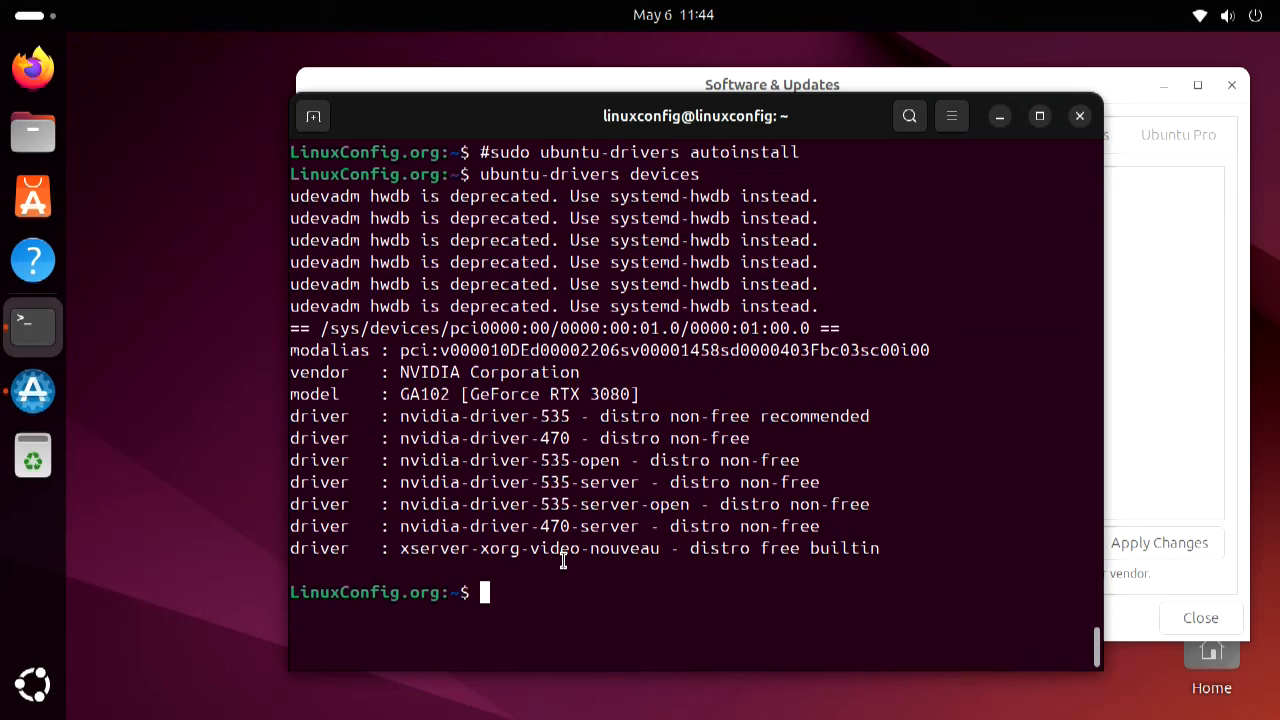
# Install nvidia-driver-535 with 'sudo apt install nvidia-driver-535' and wait for setup to finish
pyautogui.write('sudo')
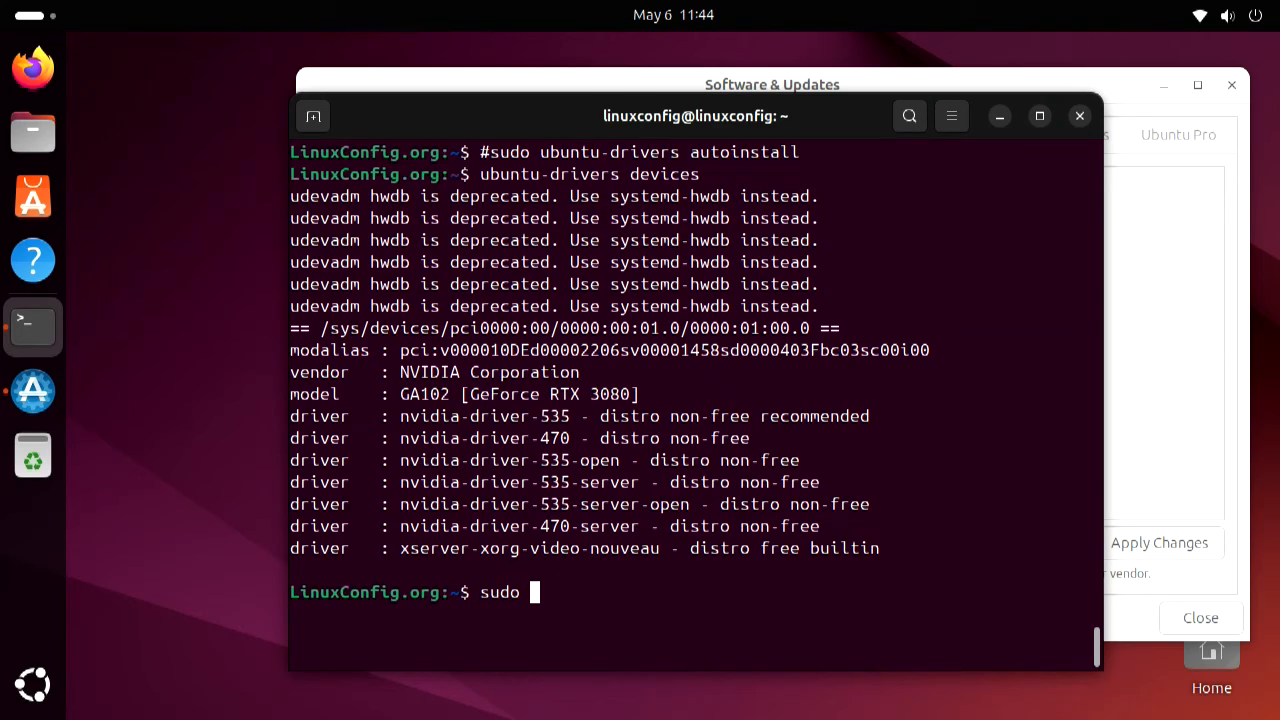
pyautogui.write('apt install')
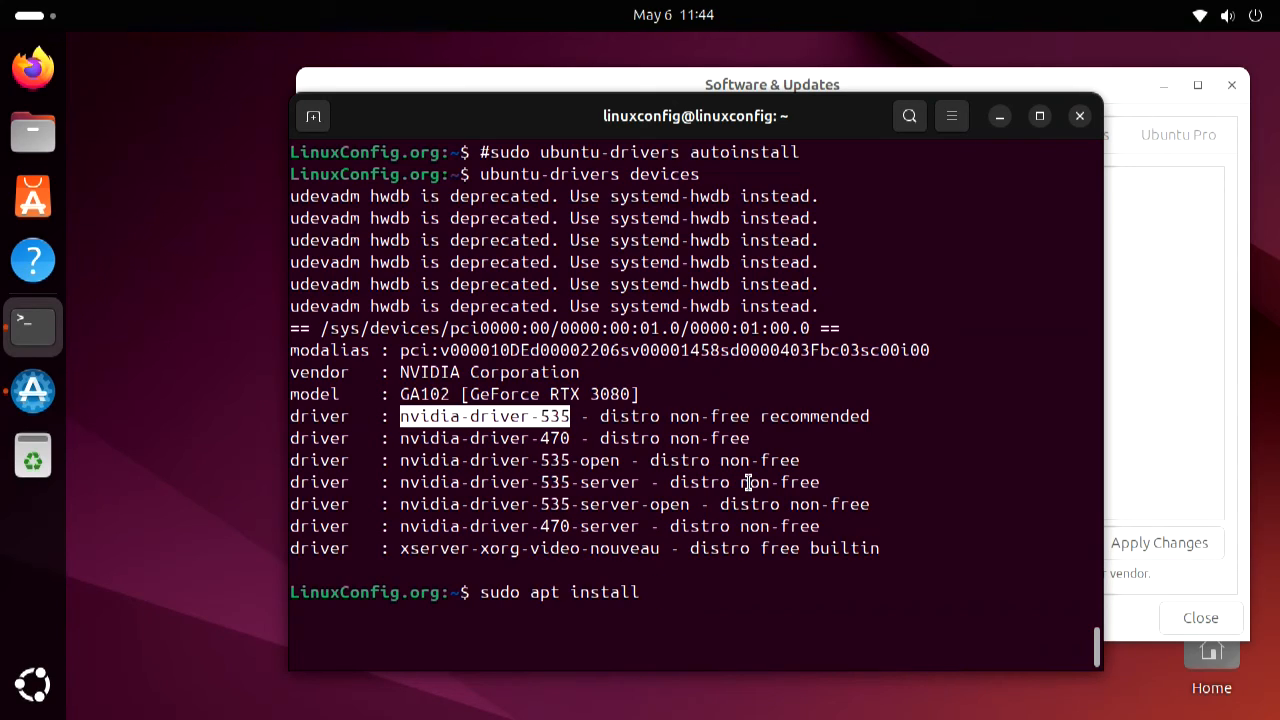
pyautogui.write('nvidia-driver-535')
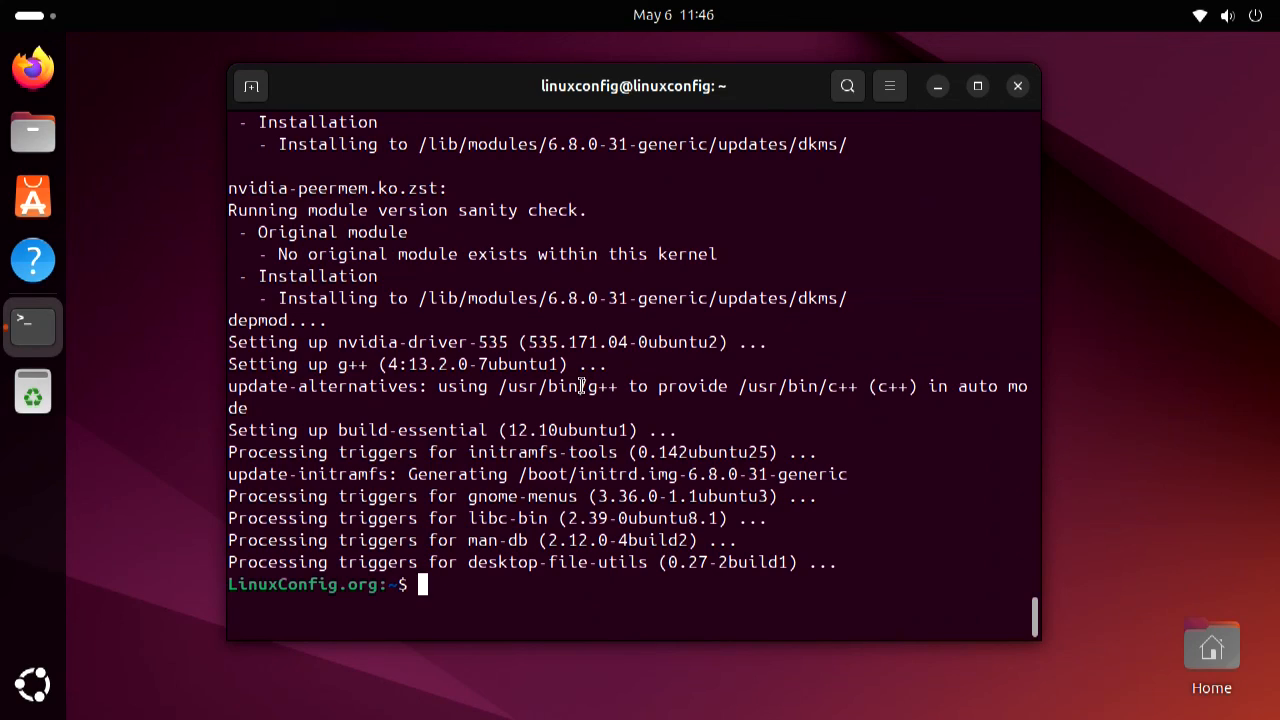
pyautogui.write('sudo')
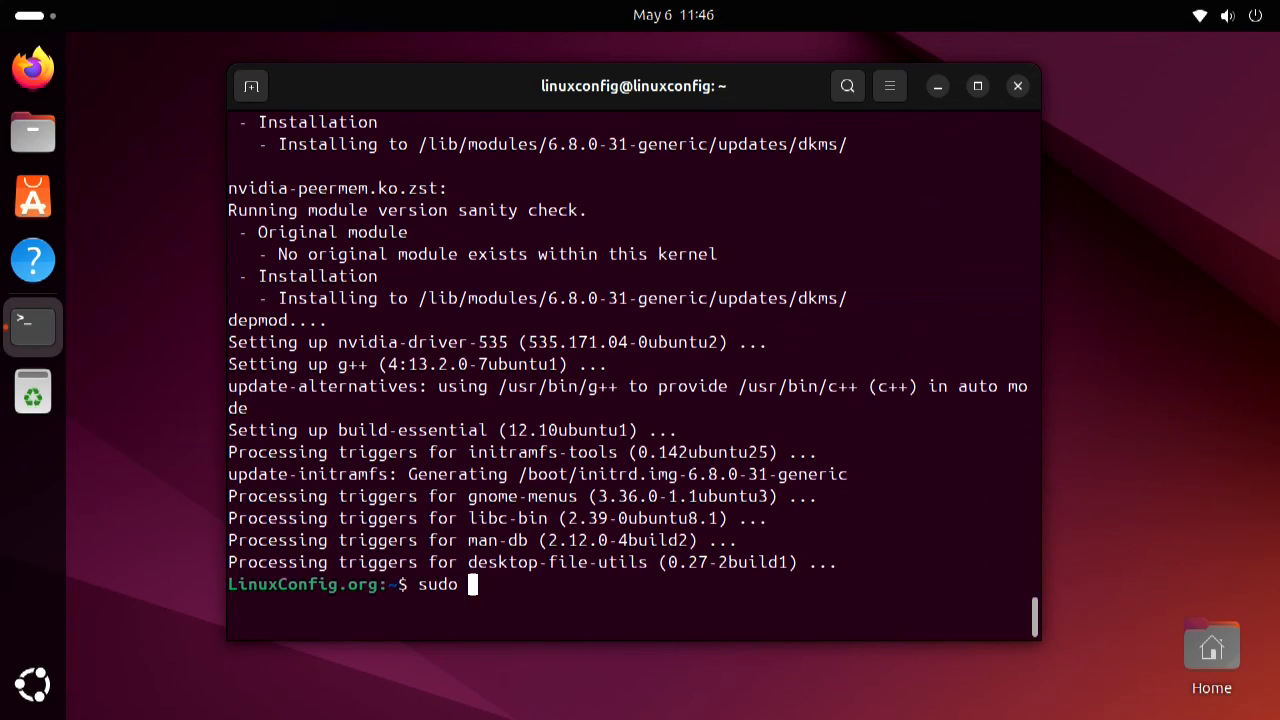